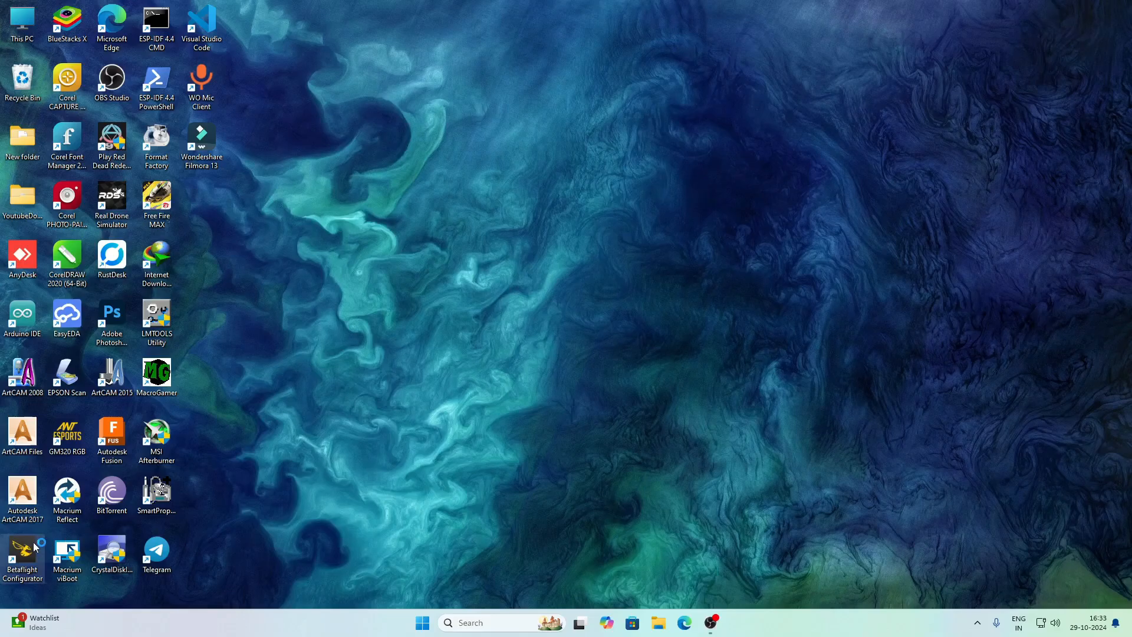
Download the rtlopez/esp-fc GitHub repository as a ZIP archive in Edge
{"action": "double_click", "coordinate": [22, 550]}
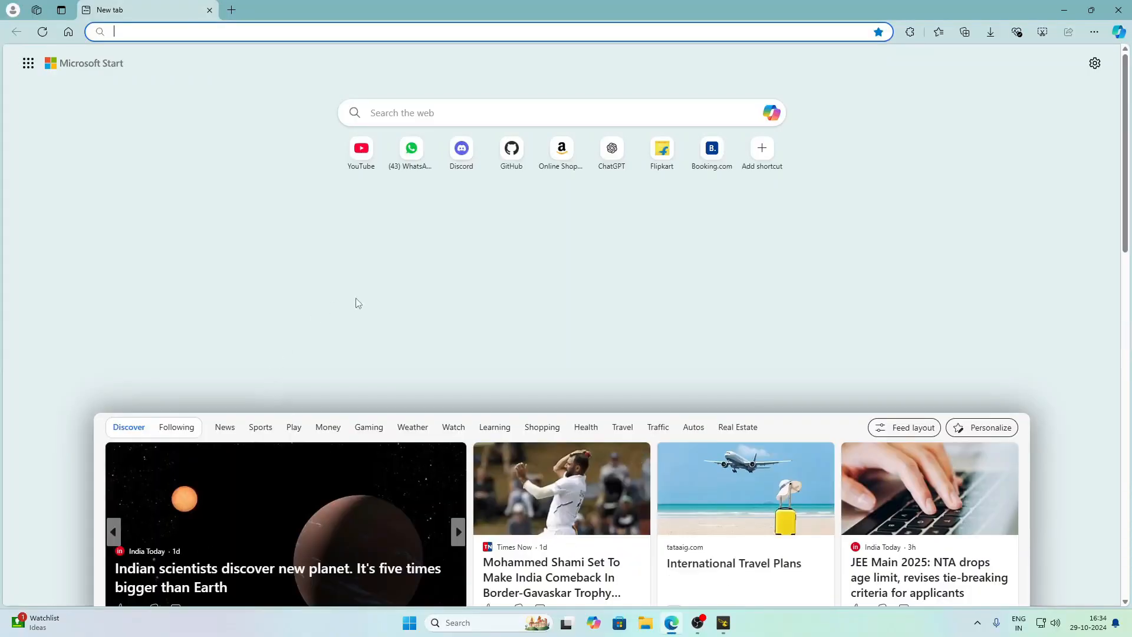
{"action": "type", "text": "https://github.com/rtlopez/esp-fc"}
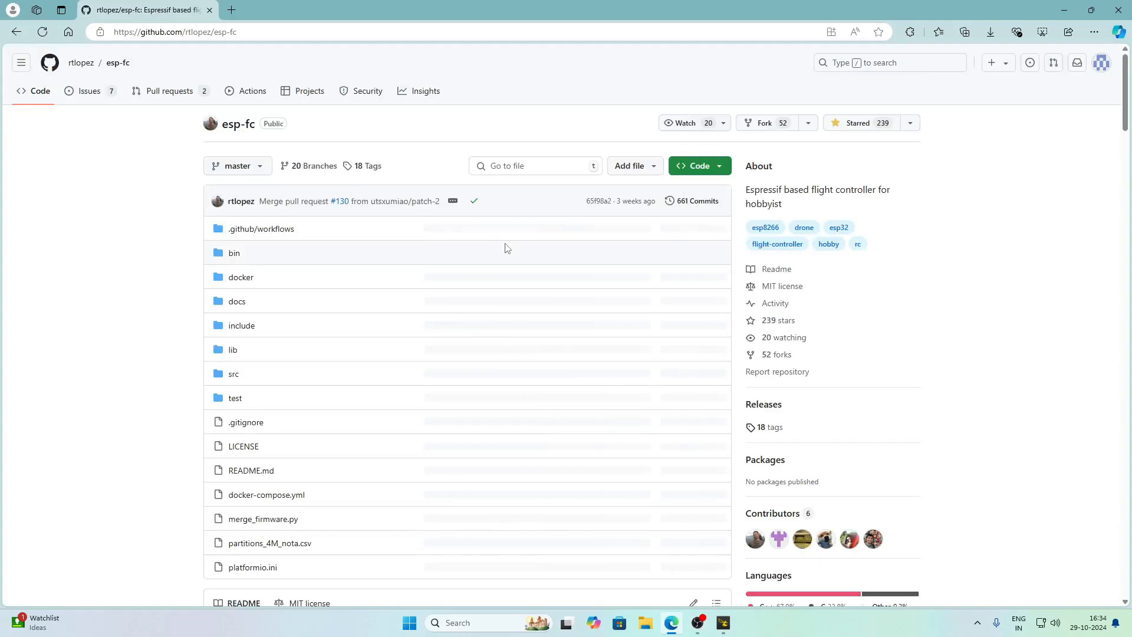
{"action": "left_click", "coordinate": [696, 166]}
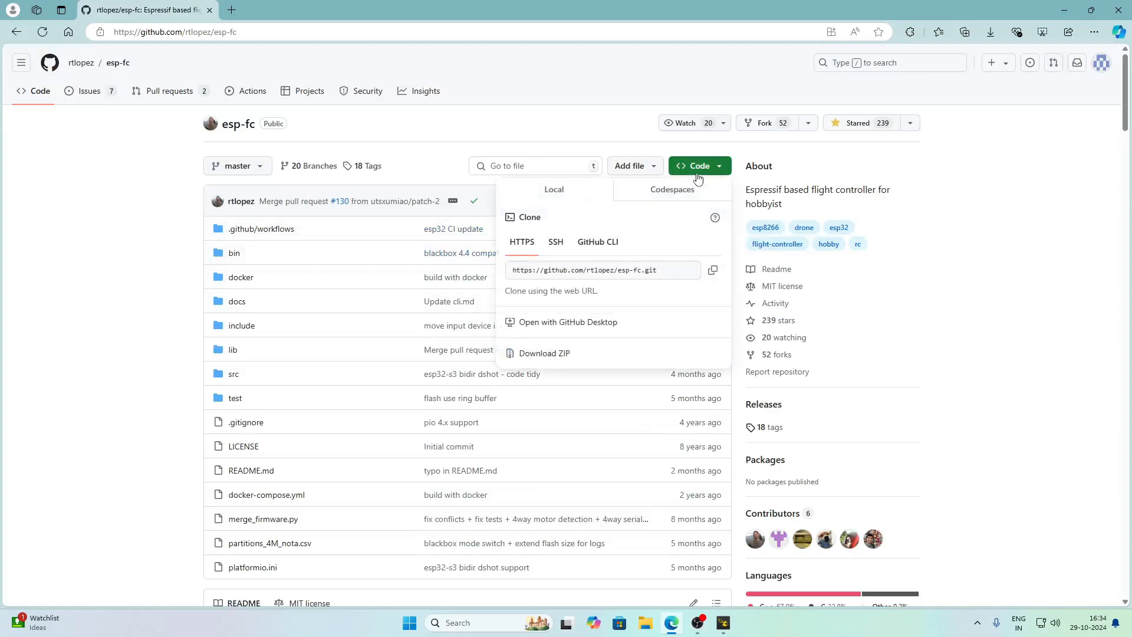
{"action": "mouse_move", "coordinate": [556, 357]}
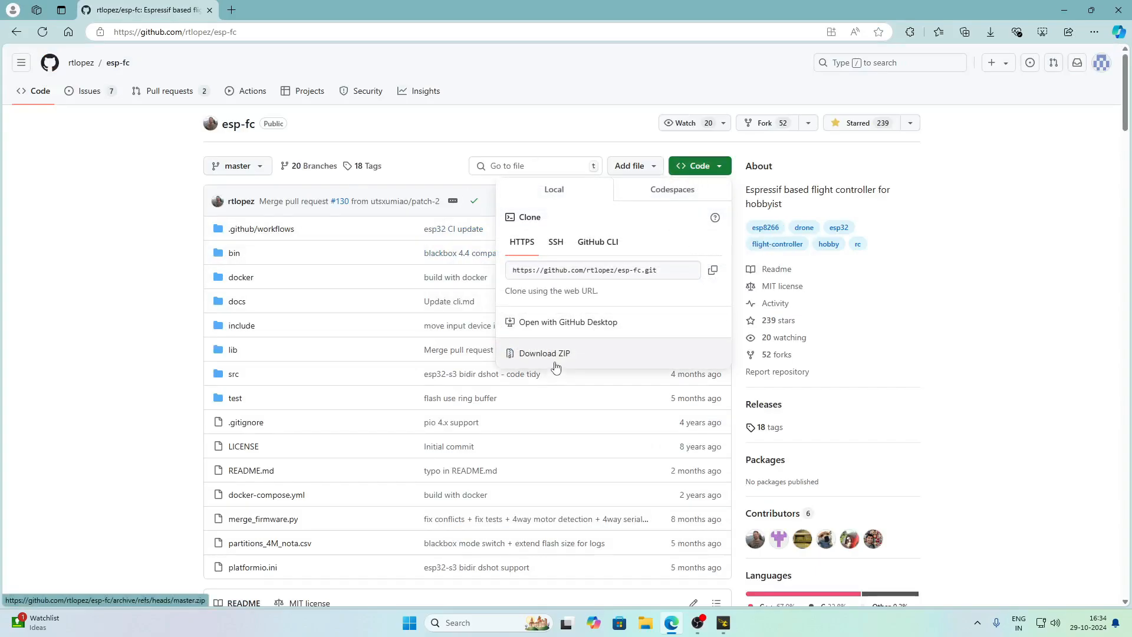
{"action": "left_click", "coordinate": [544, 352]}
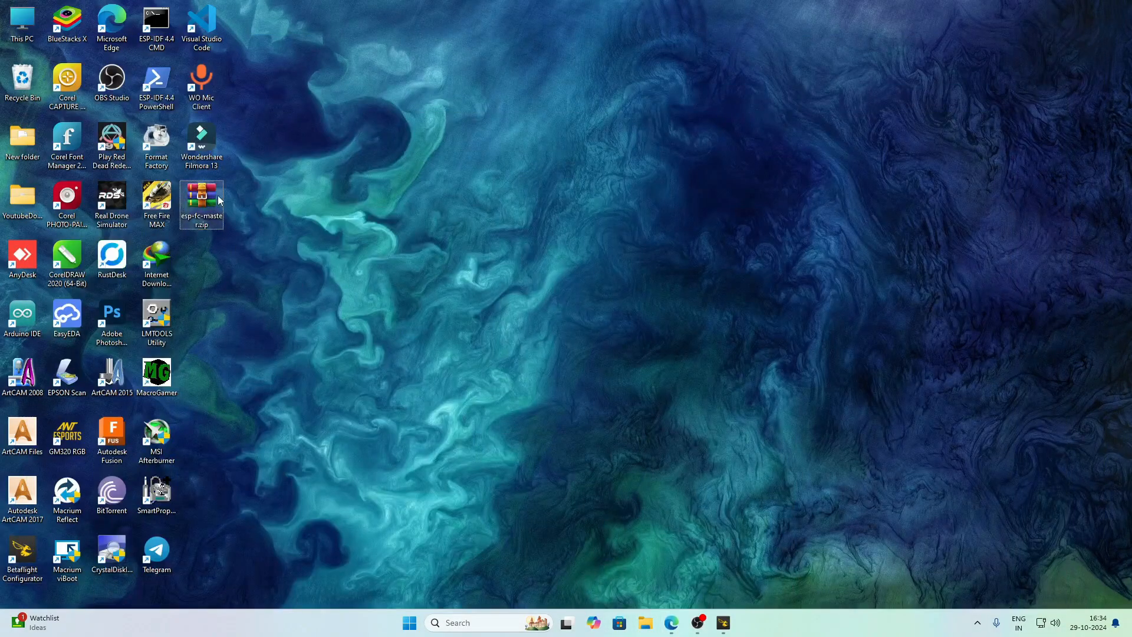
Extract esp-fc-master.zip with WinRAR into an esp-fc-master folder on the desktop
{"action": "right_click", "coordinate": [202, 204]}
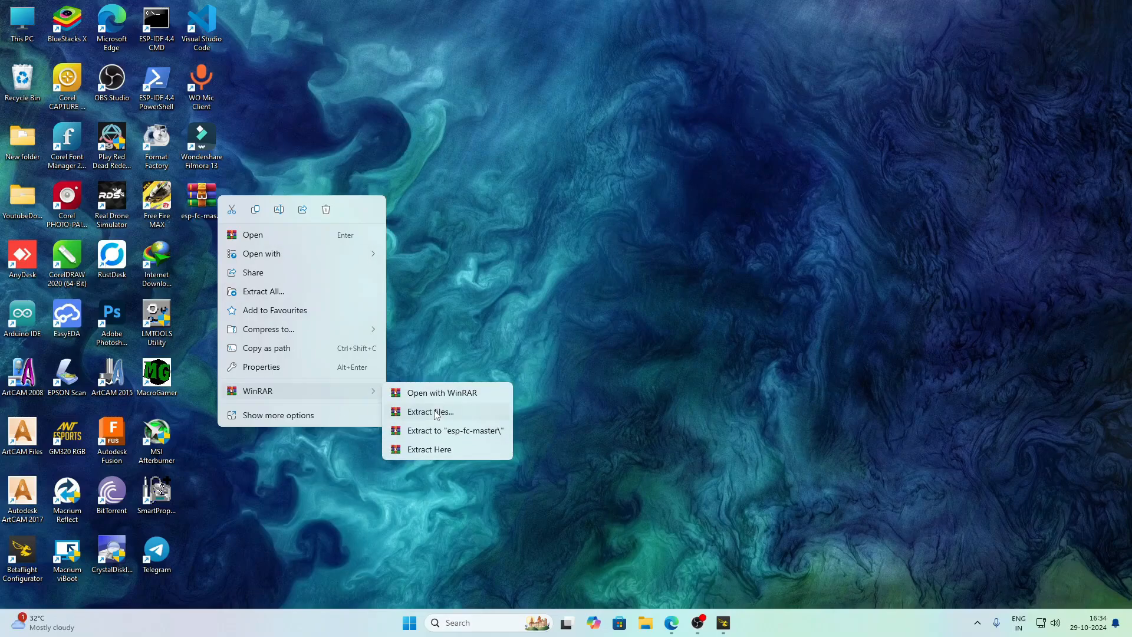
{"action": "left_click", "coordinate": [430, 412]}
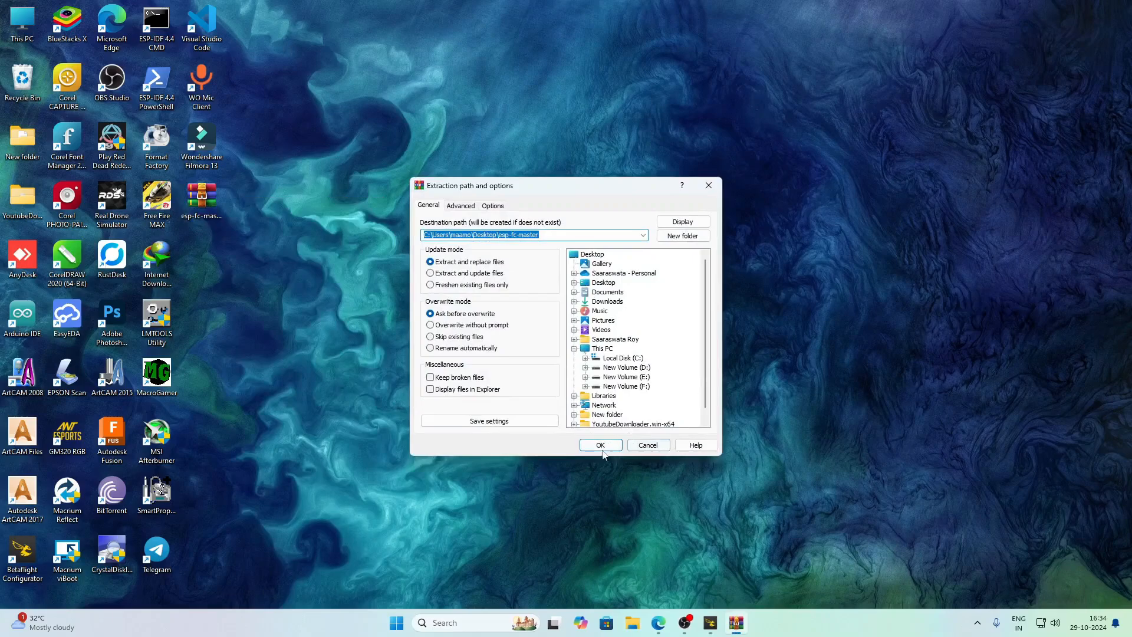
{"action": "left_click", "coordinate": [600, 445]}
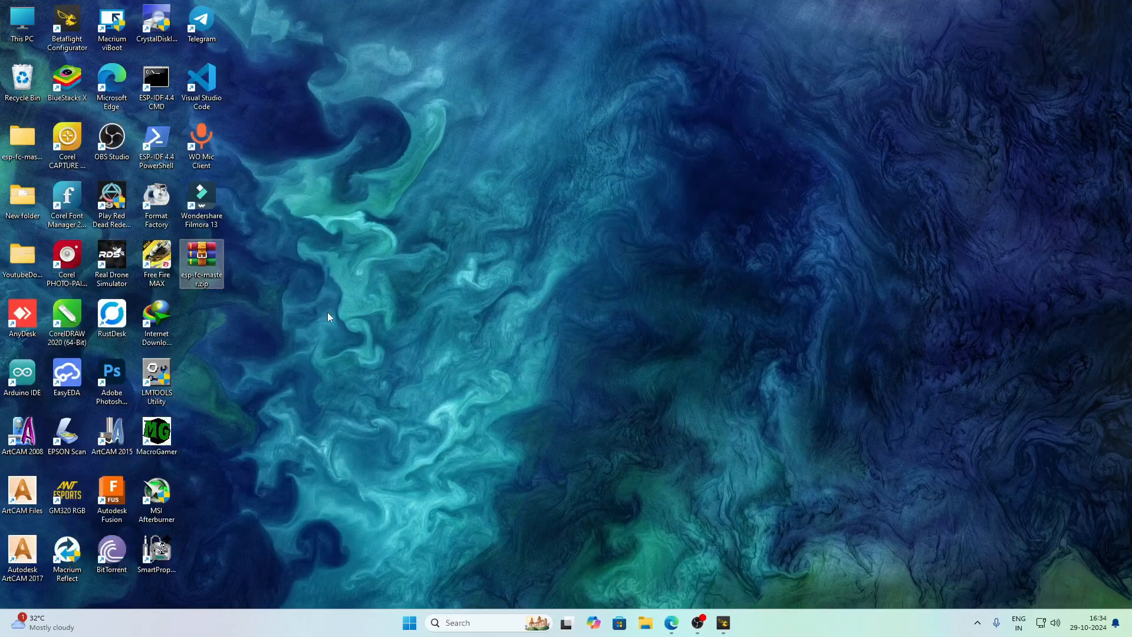
{"action": "double_click", "coordinate": [202, 262]}
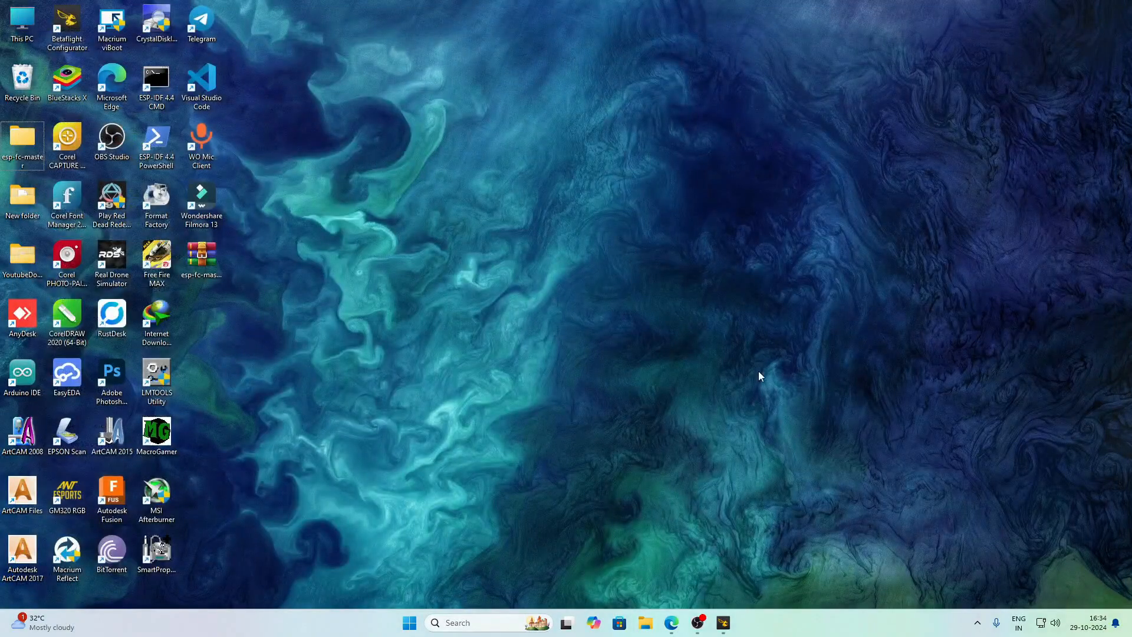
Launch VS Code and dismiss the Welcome page
{"action": "left_click", "coordinate": [201, 83]}
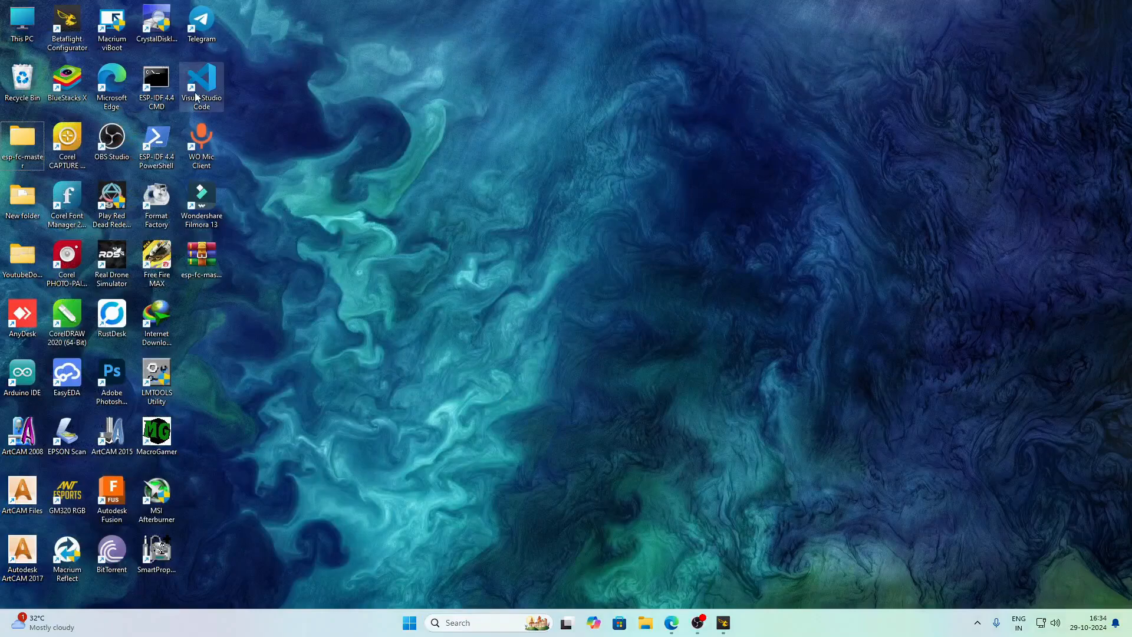
{"action": "double_click", "coordinate": [201, 85]}
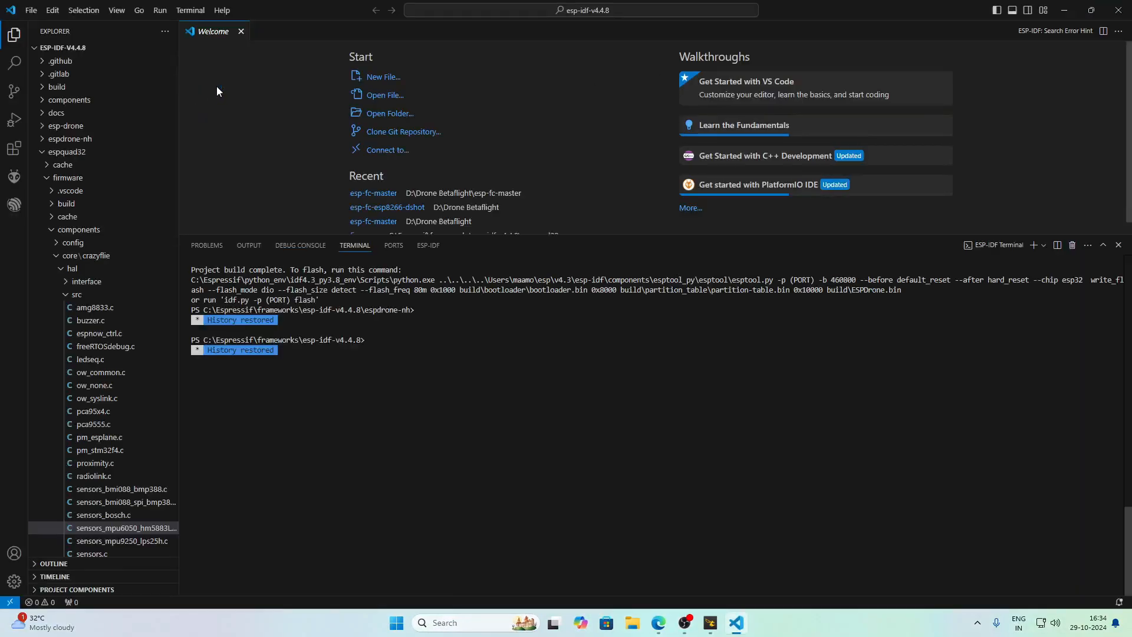
{"action": "left_click", "coordinate": [31, 10]}
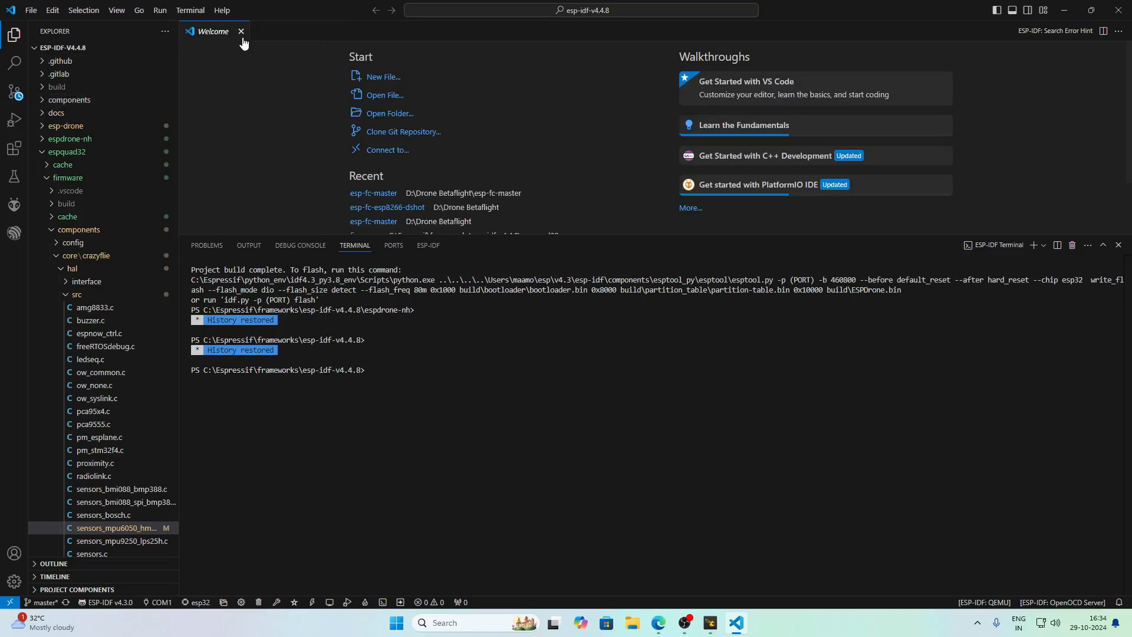
{"action": "left_click", "coordinate": [242, 30]}
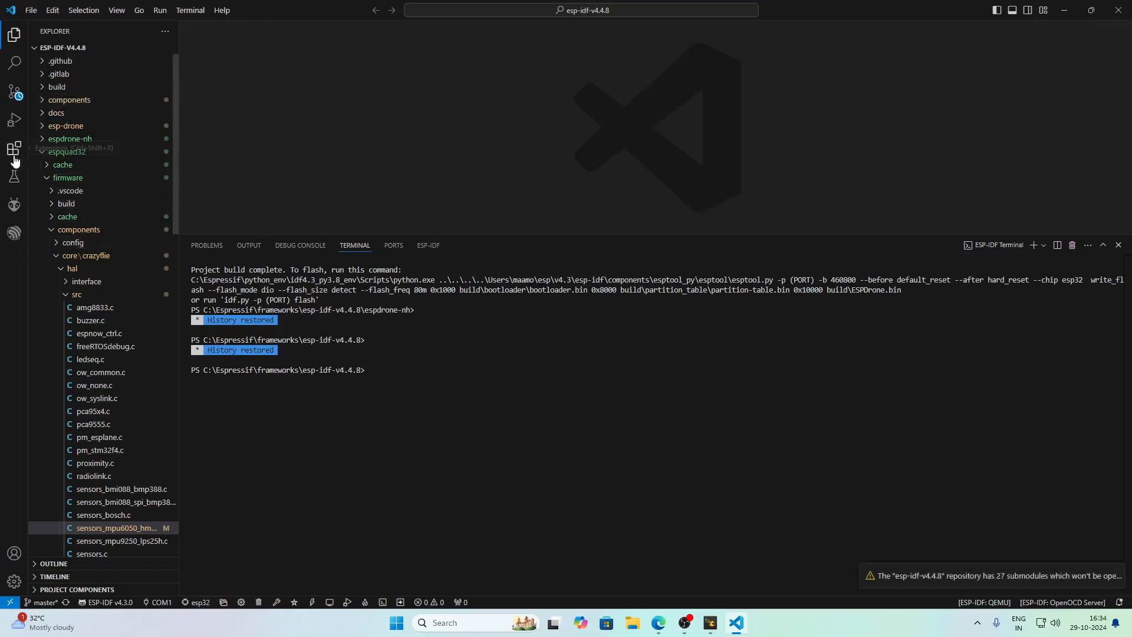
Find PlatformIO IDE in the Extensions list and show its details page
{"action": "left_click", "coordinate": [14, 150]}
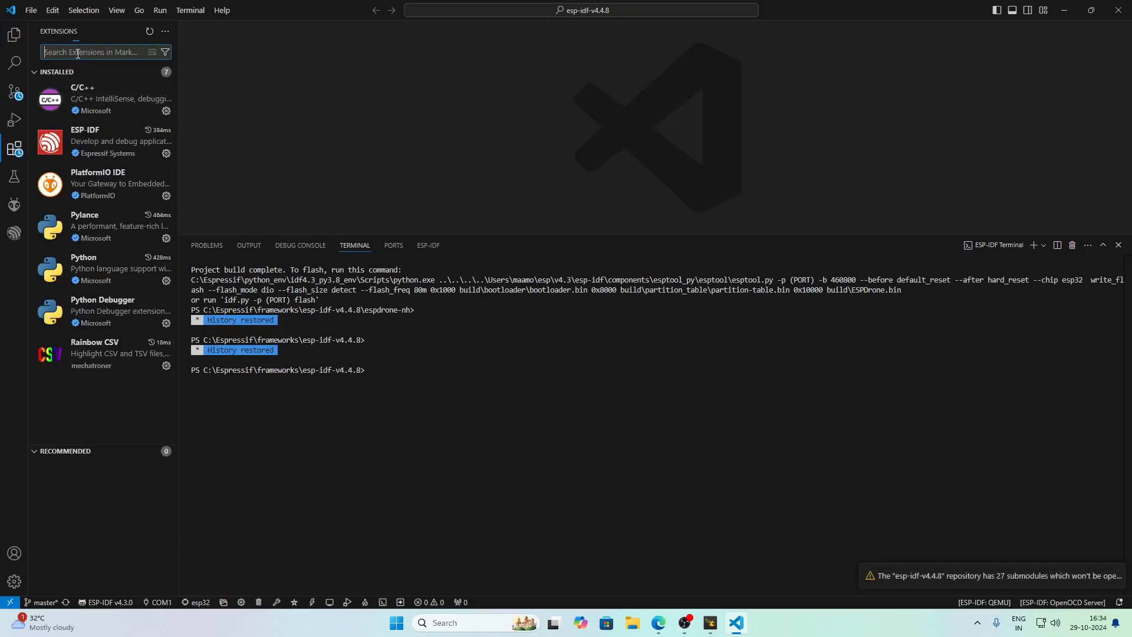
{"action": "type", "text": "platformio"}
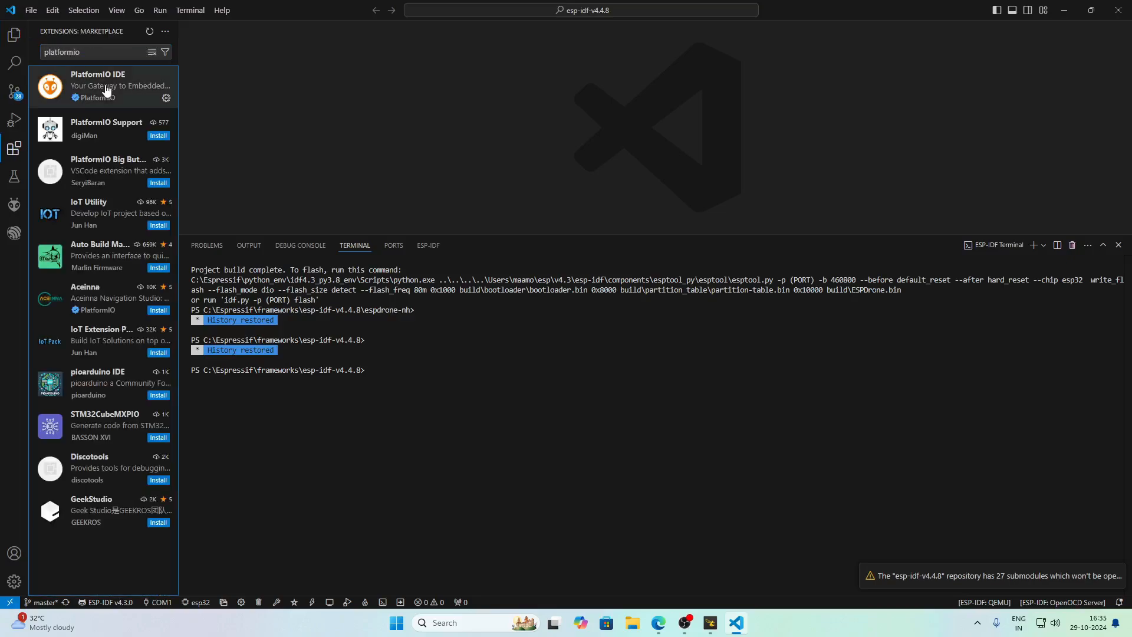
{"action": "left_click", "coordinate": [104, 85]}
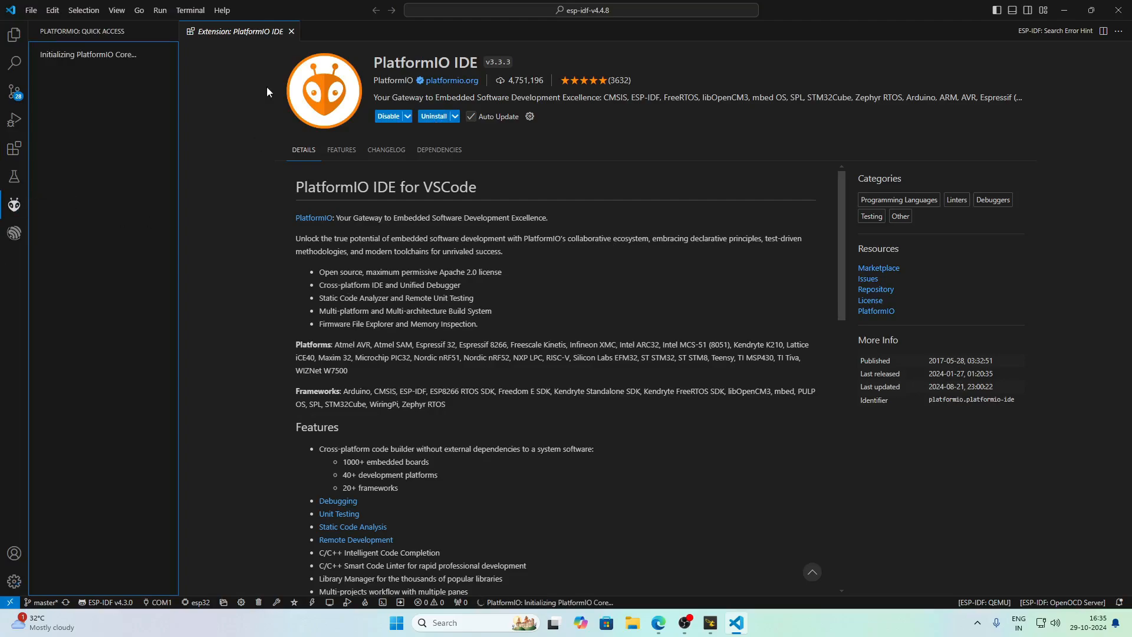
Open Desktop > esp-fc-master > esp-fc-master as the project folder and view platformio.ini
{"action": "left_click", "coordinate": [31, 11]}
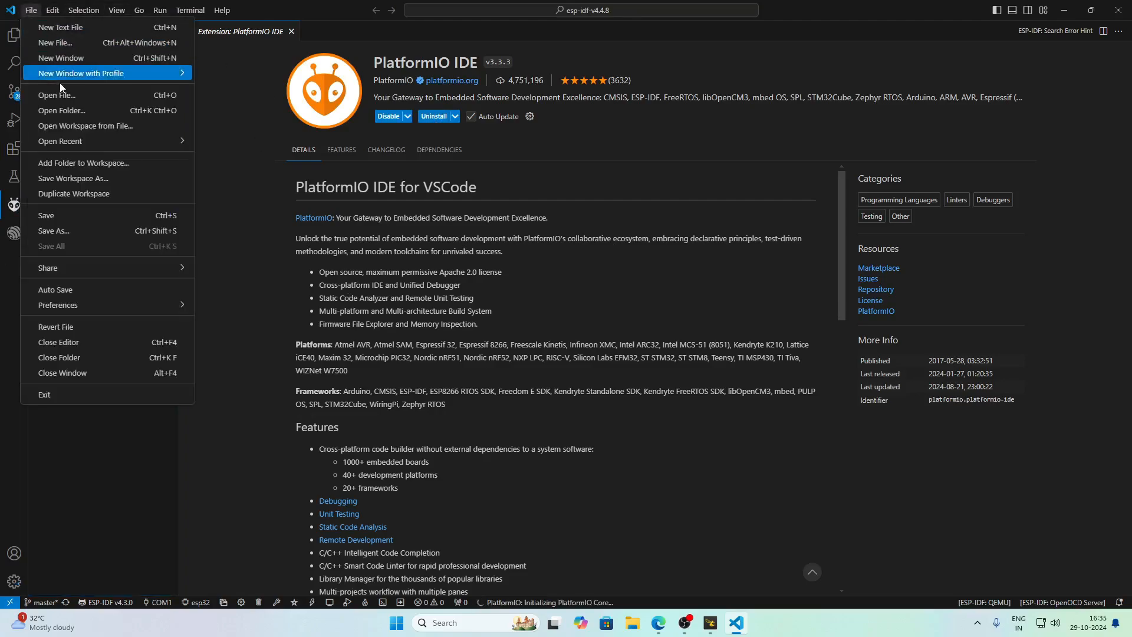
{"action": "left_click", "coordinate": [63, 111]}
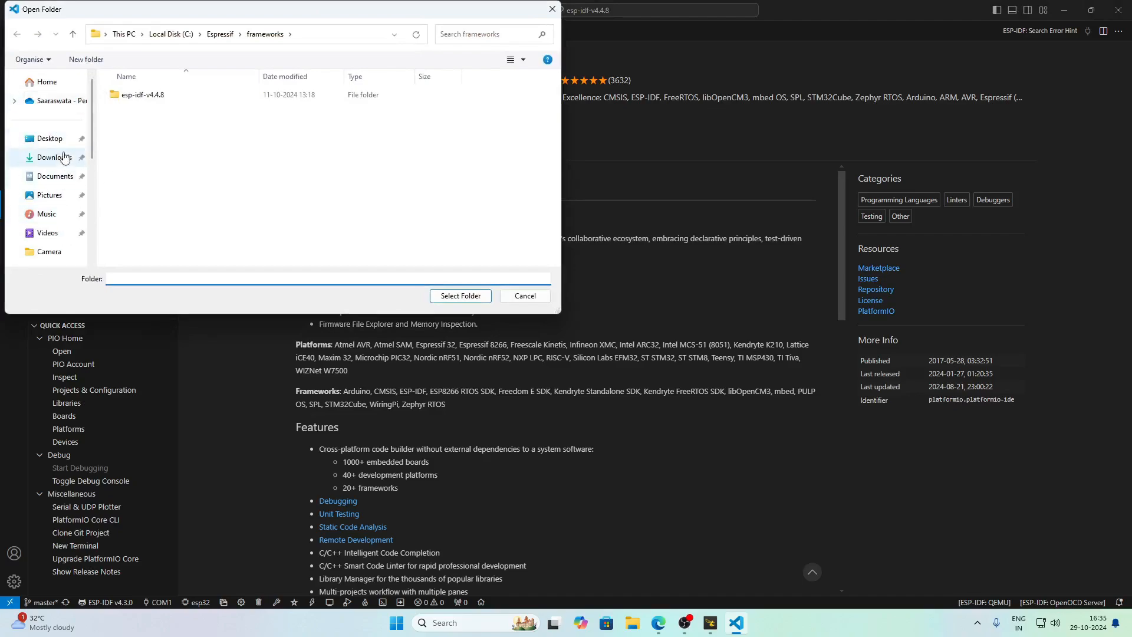
{"action": "left_click", "coordinate": [49, 138]}
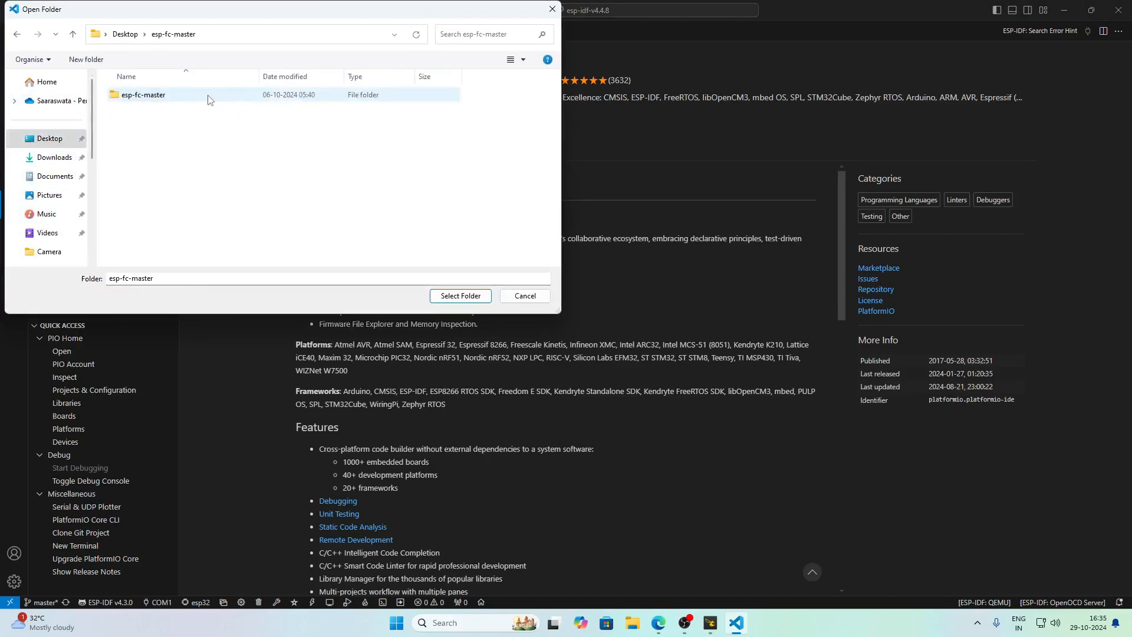
{"action": "double_click", "coordinate": [143, 95]}
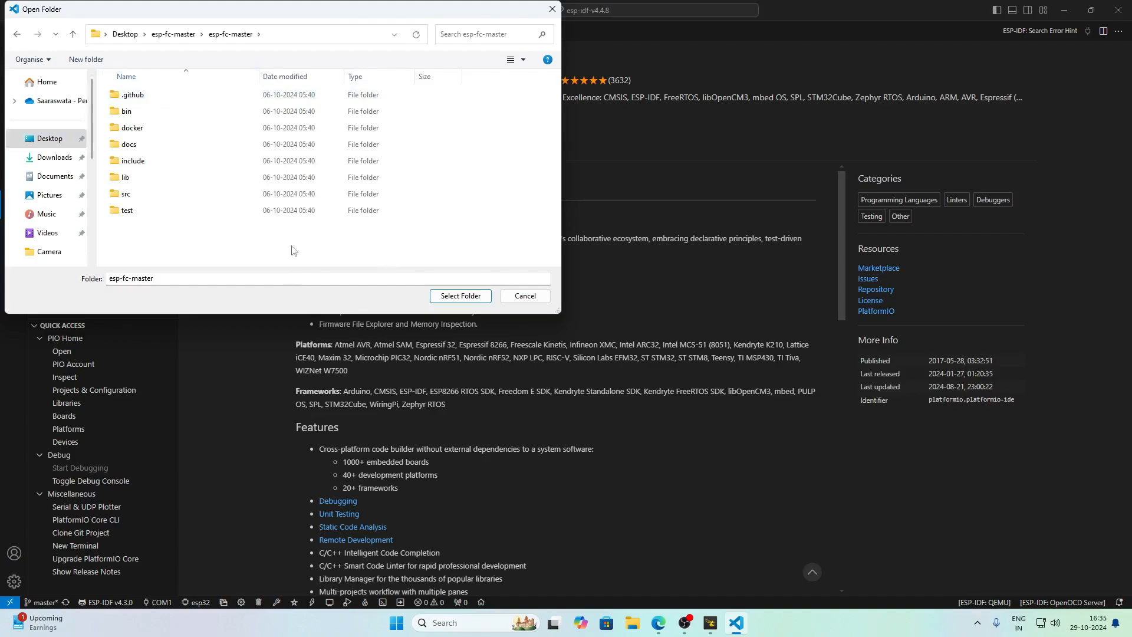
{"action": "left_click", "coordinate": [460, 296]}
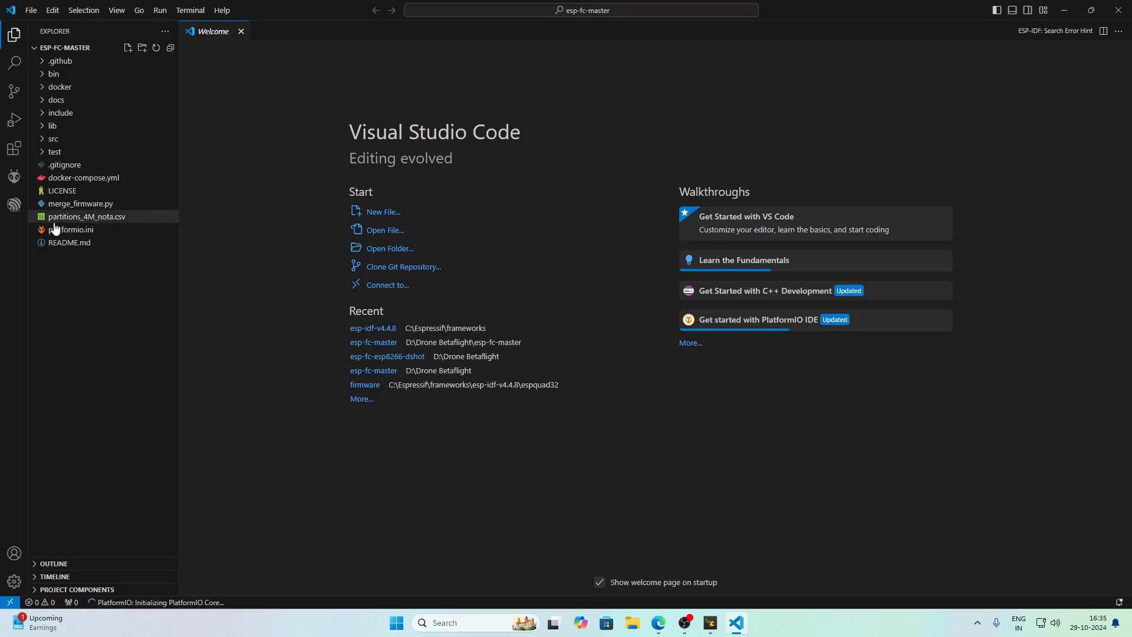
{"action": "left_click", "coordinate": [14, 176]}
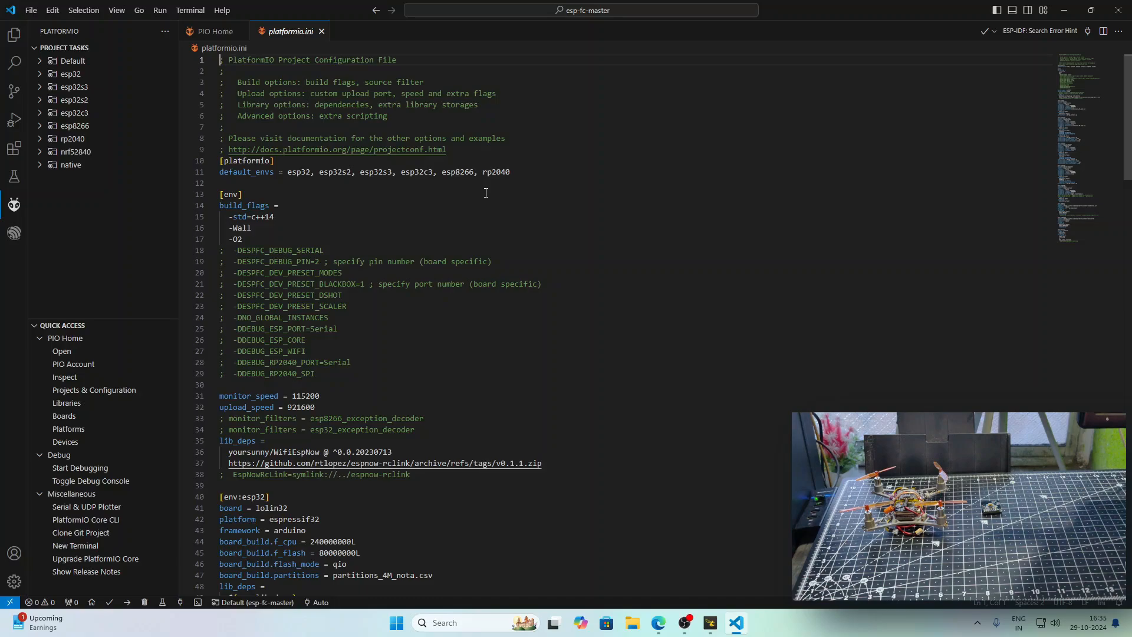
Replace board lolin32 with nodemcu-32s under [env:esp32] in platformio.ini
{"action": "scroll", "scroll_direction": "down", "scroll_amount": 3}
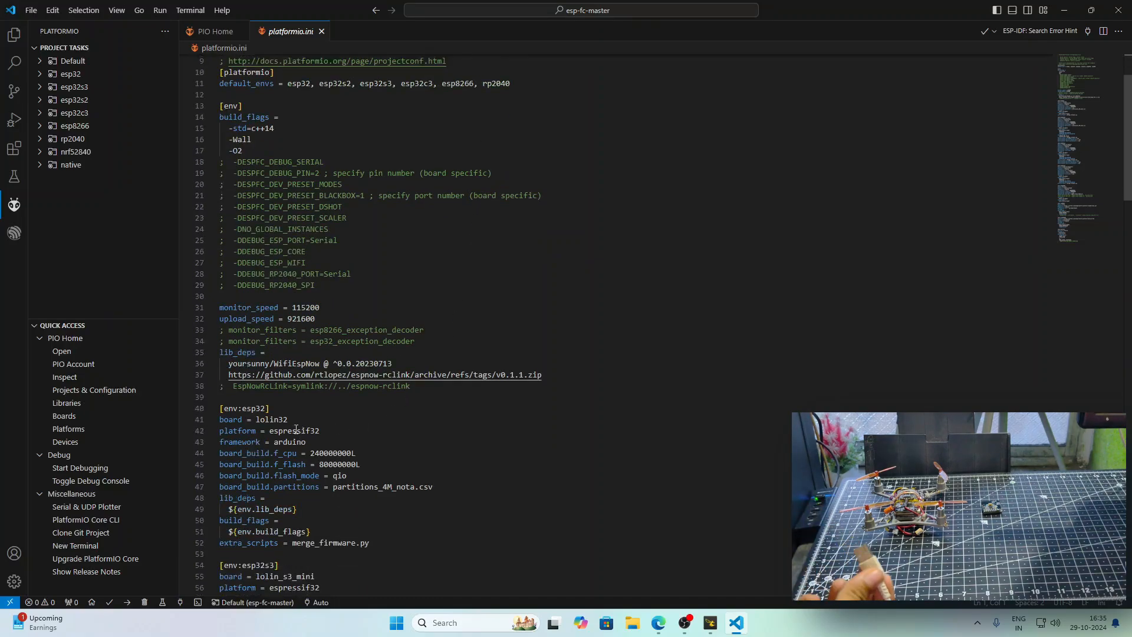
{"action": "double_click", "coordinate": [269, 420]}
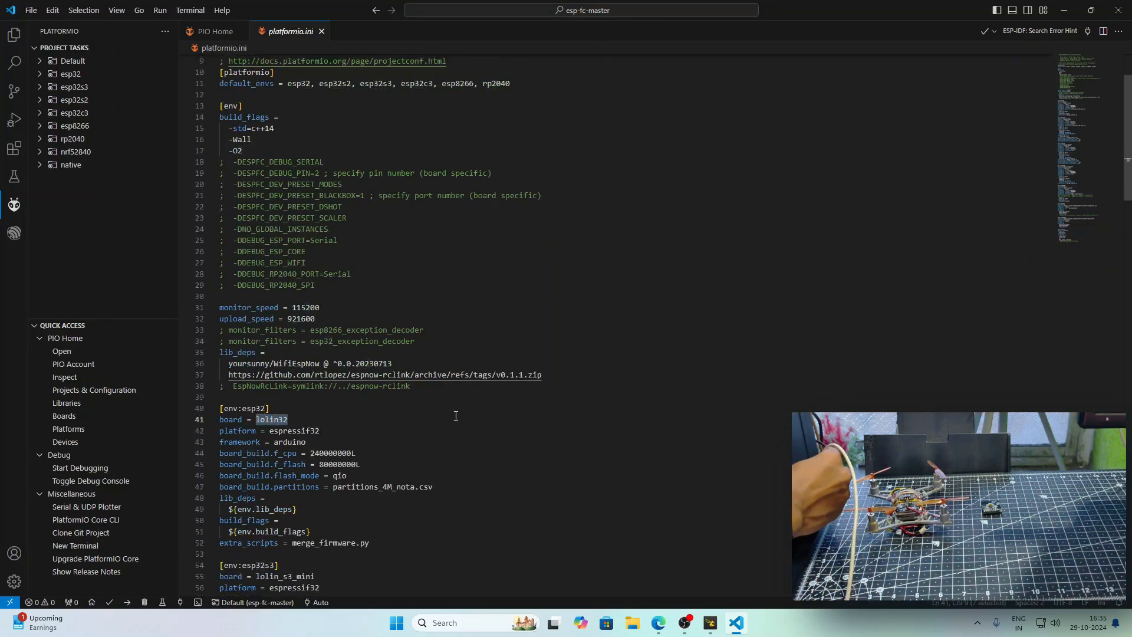
{"action": "type", "text": "node"}
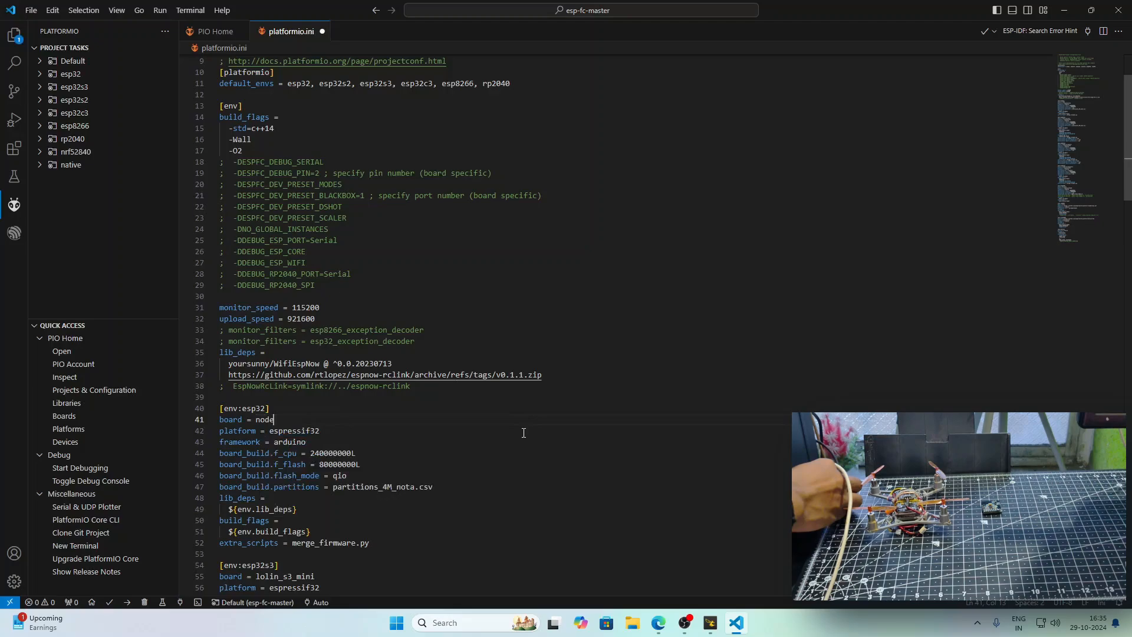
{"action": "type", "text": "mcu-3"}
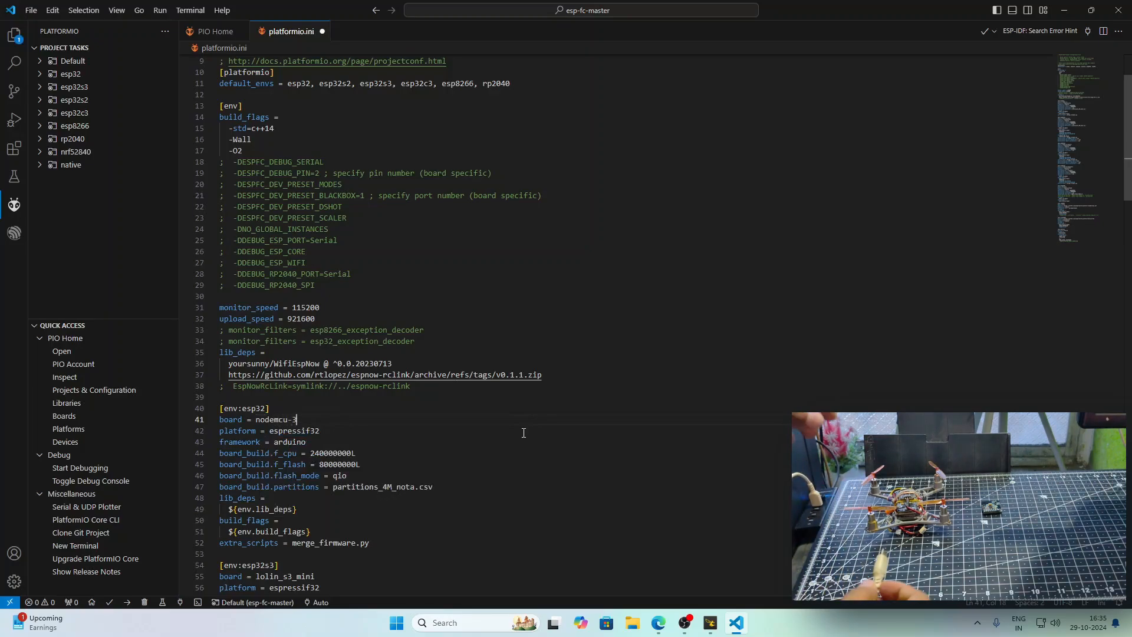
{"action": "type", "text": "2s"}
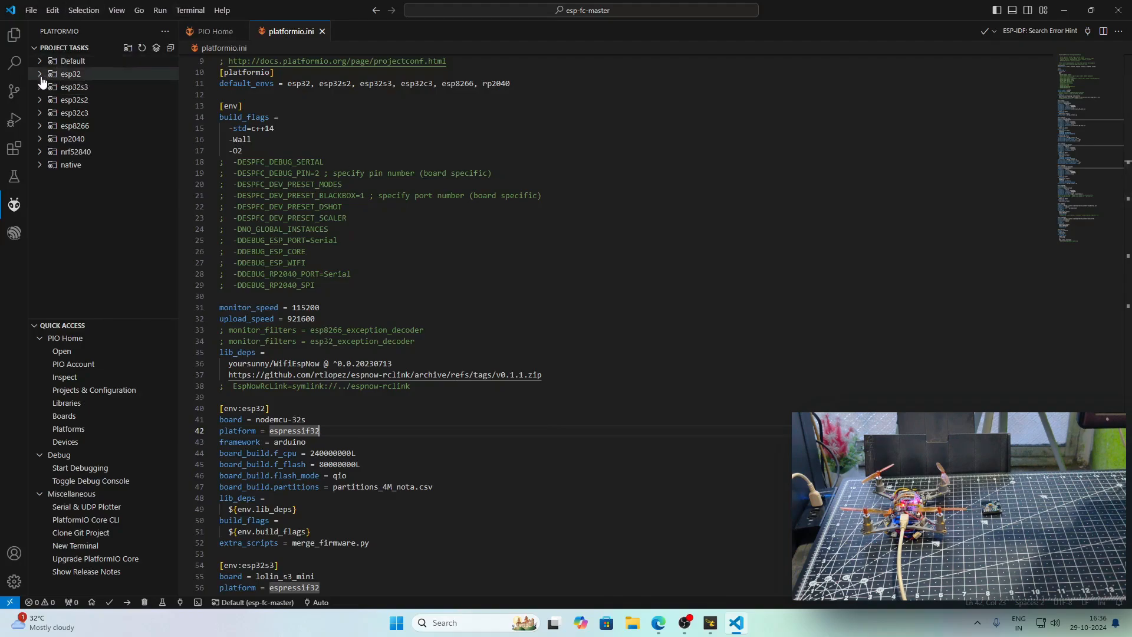
{"action": "mouse_move", "coordinate": [70, 73]}
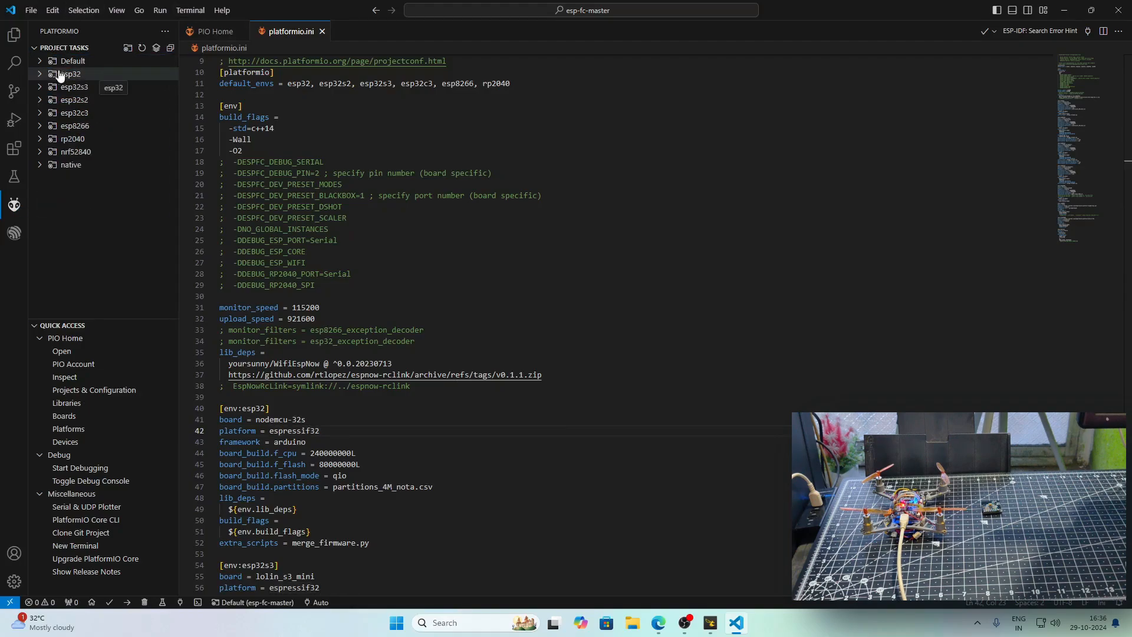
Run the esp32 environment's Upload task to build and flash the firmware to the drone
{"action": "left_click", "coordinate": [72, 74]}
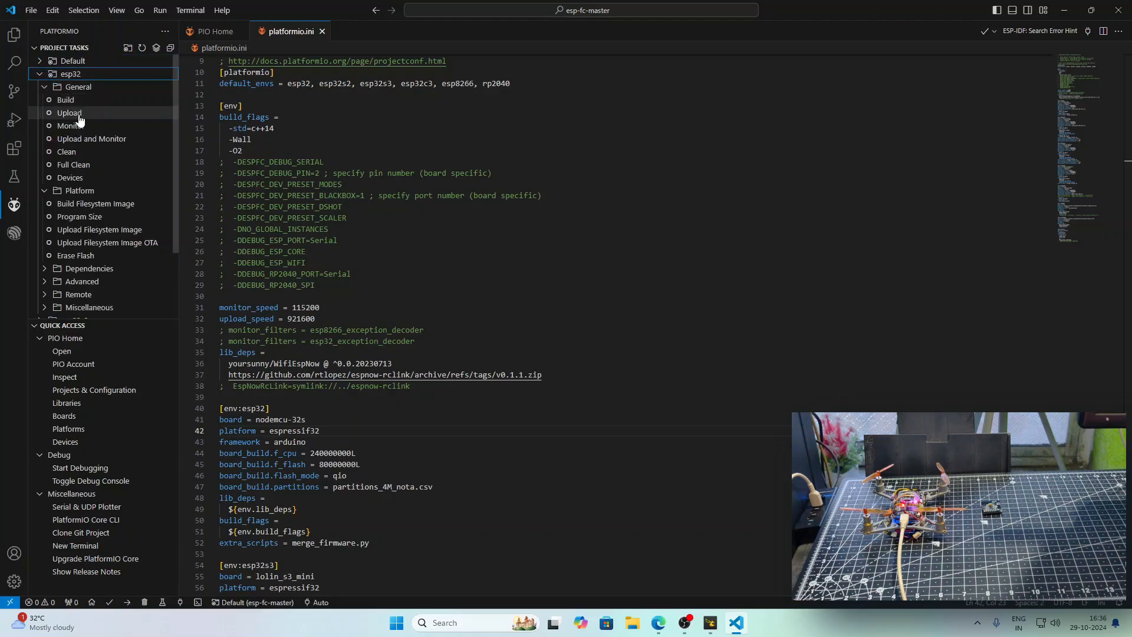
{"action": "left_click", "coordinate": [68, 113]}
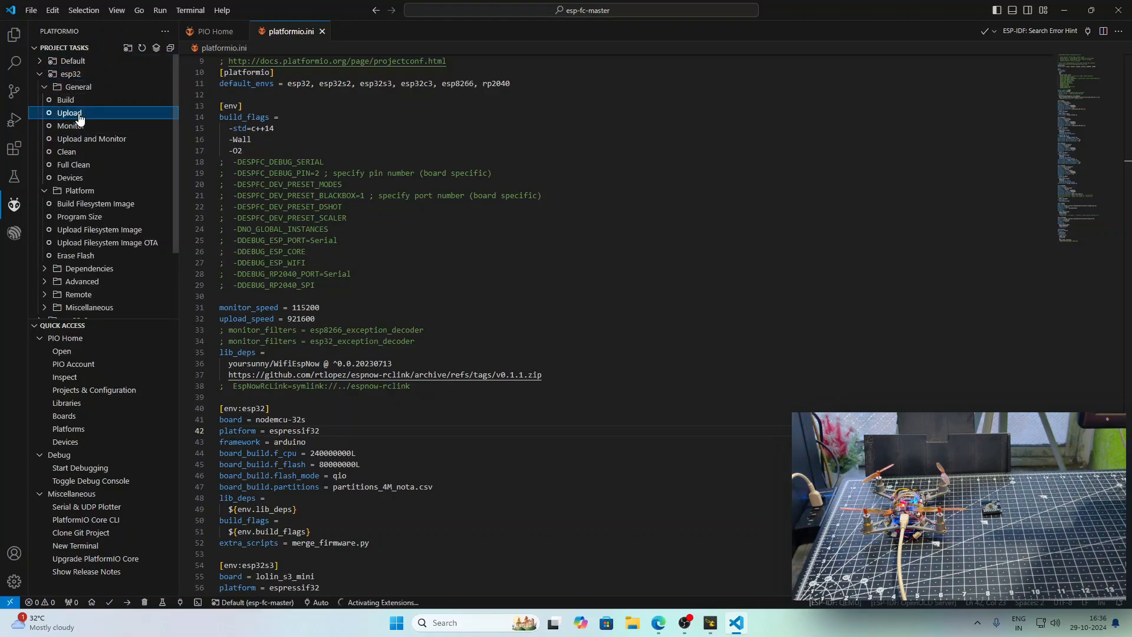
{"action": "left_click", "coordinate": [68, 112]}
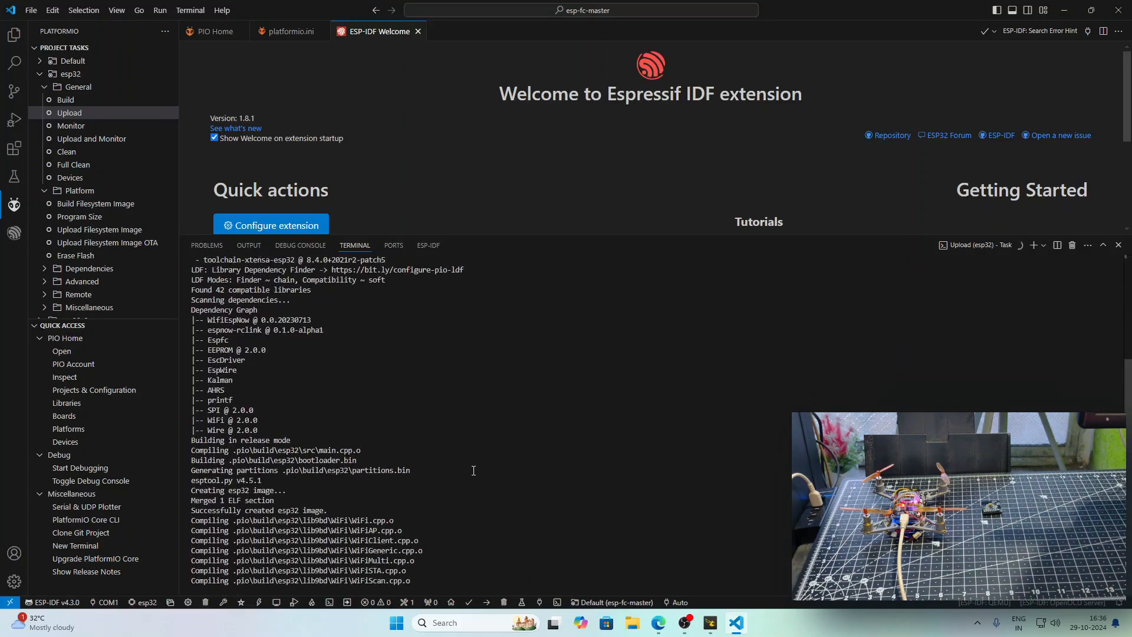
{"action": "mouse_move", "coordinate": [545, 459]}
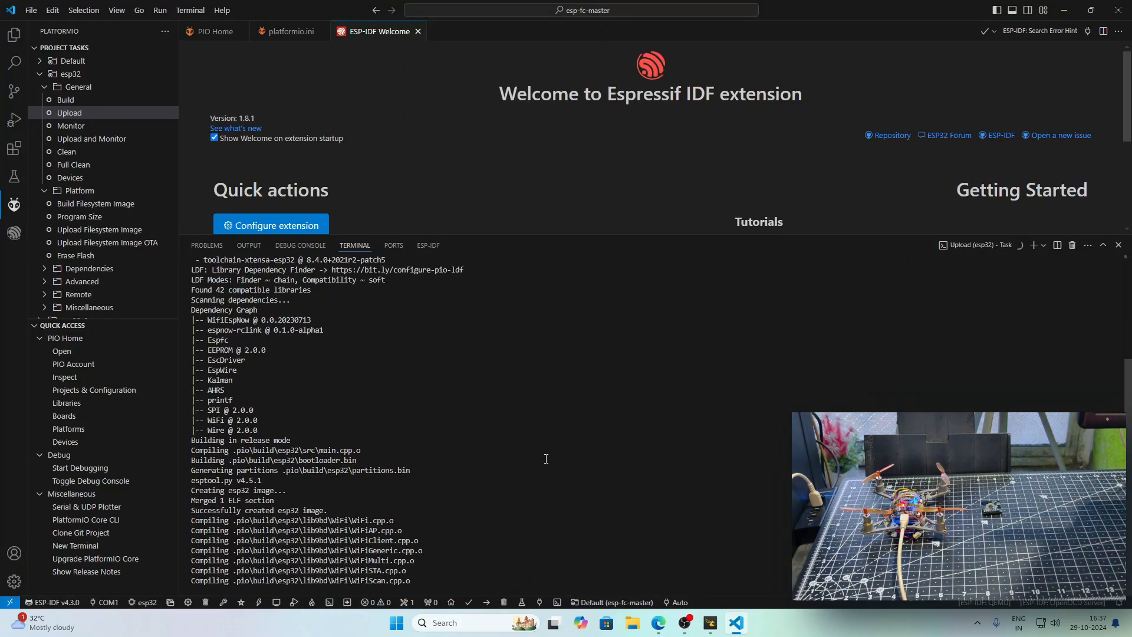
{"action": "scroll", "scroll_direction": "down", "scroll_amount": 3}
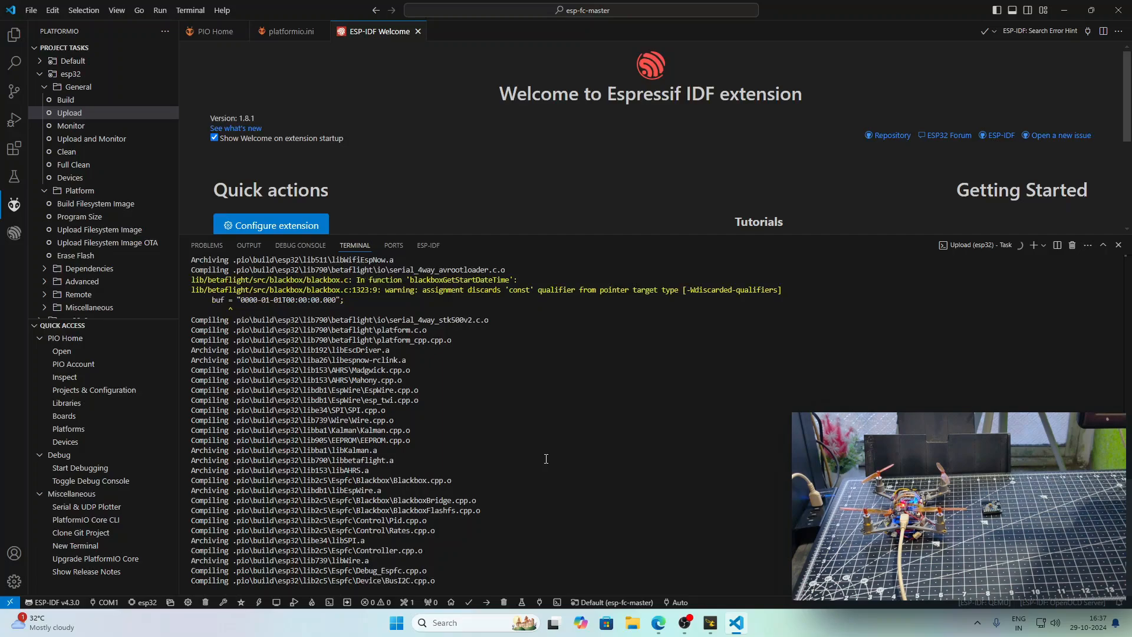
{"action": "scroll", "scroll_direction": "down", "scroll_amount": 3}
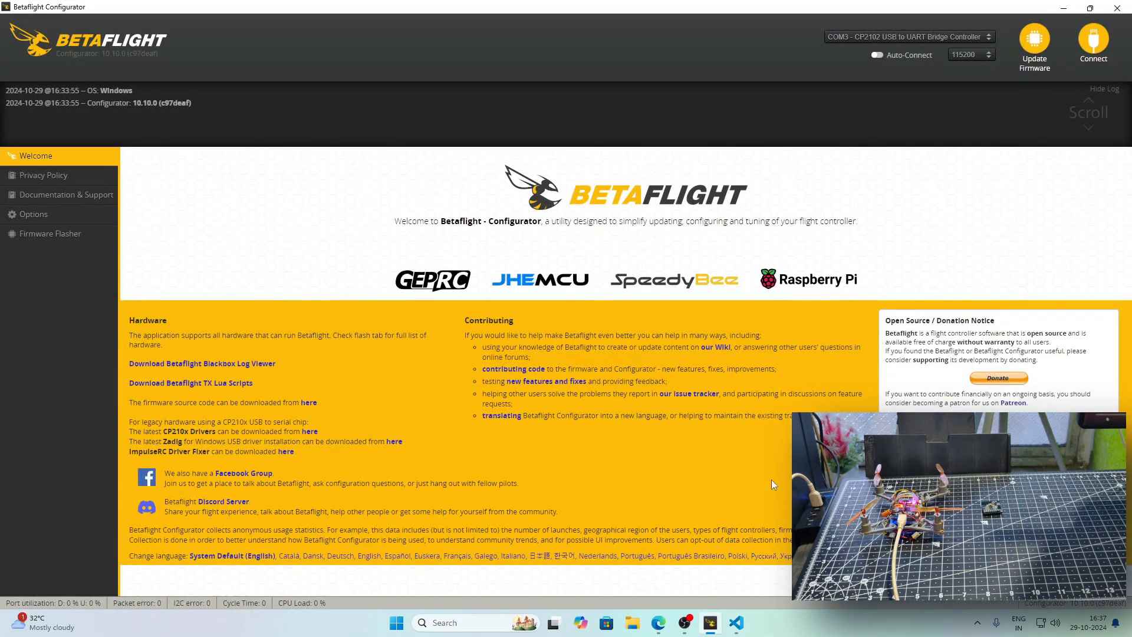
Enable advanced CLI autocomplete and show all serial devices in the configurator Options
{"action": "left_click", "coordinate": [876, 56]}
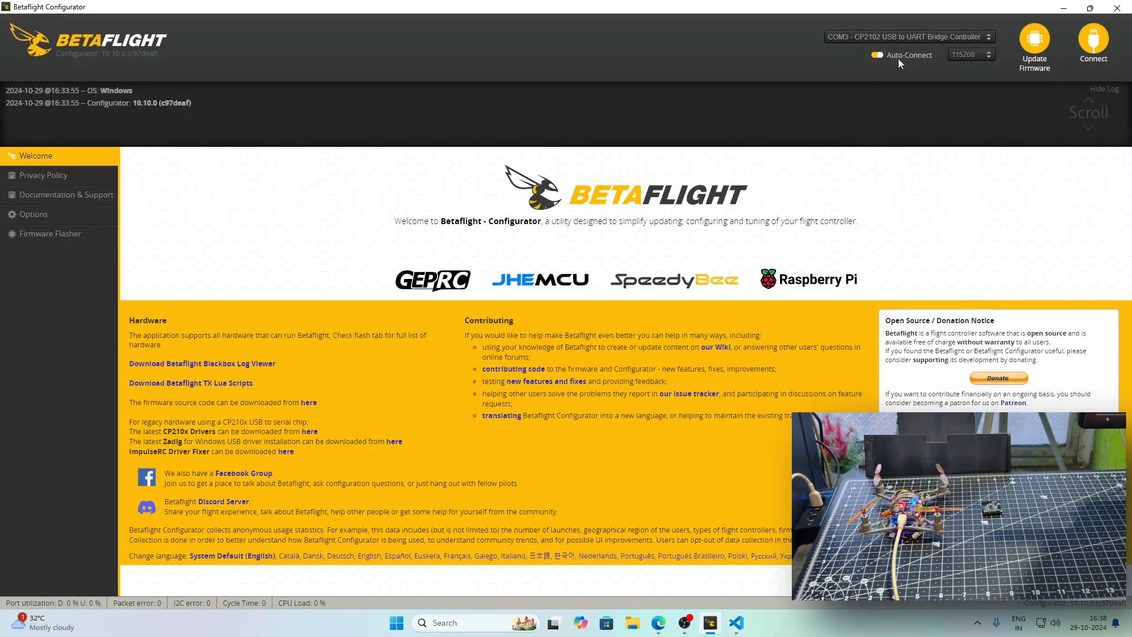
{"action": "left_click", "coordinate": [876, 54]}
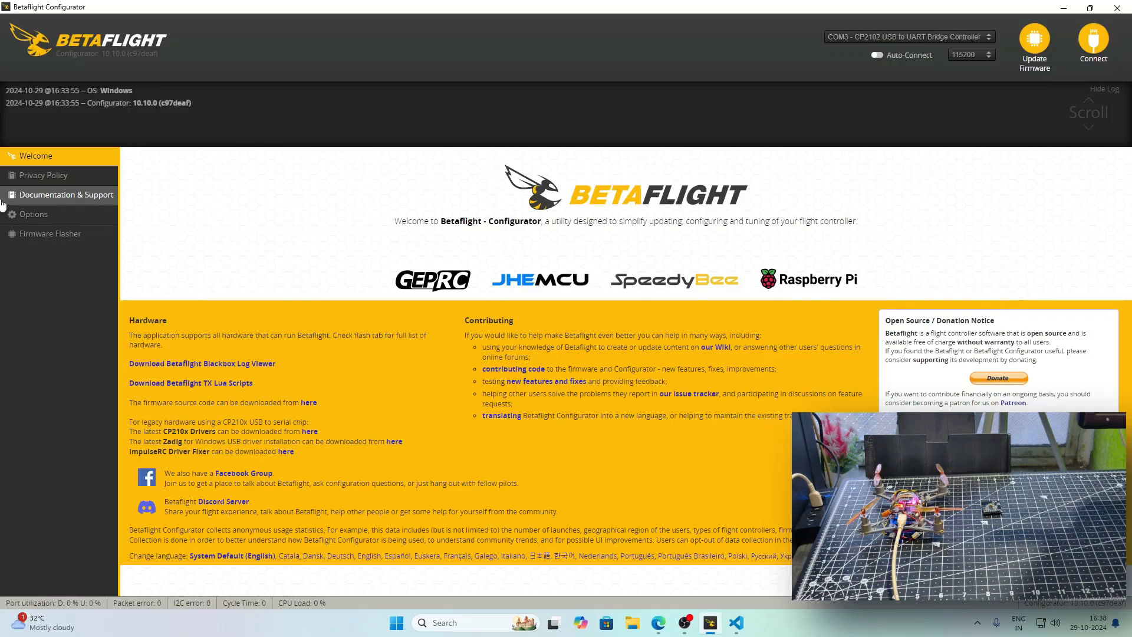
{"action": "left_click", "coordinate": [33, 213]}
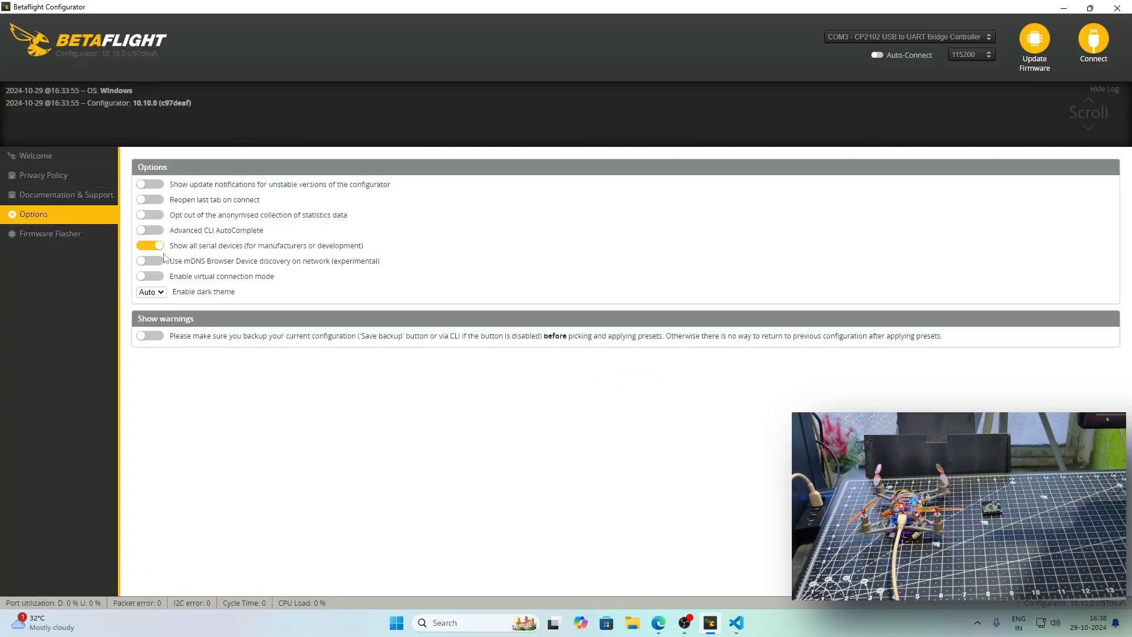
{"action": "left_click", "coordinate": [149, 230]}
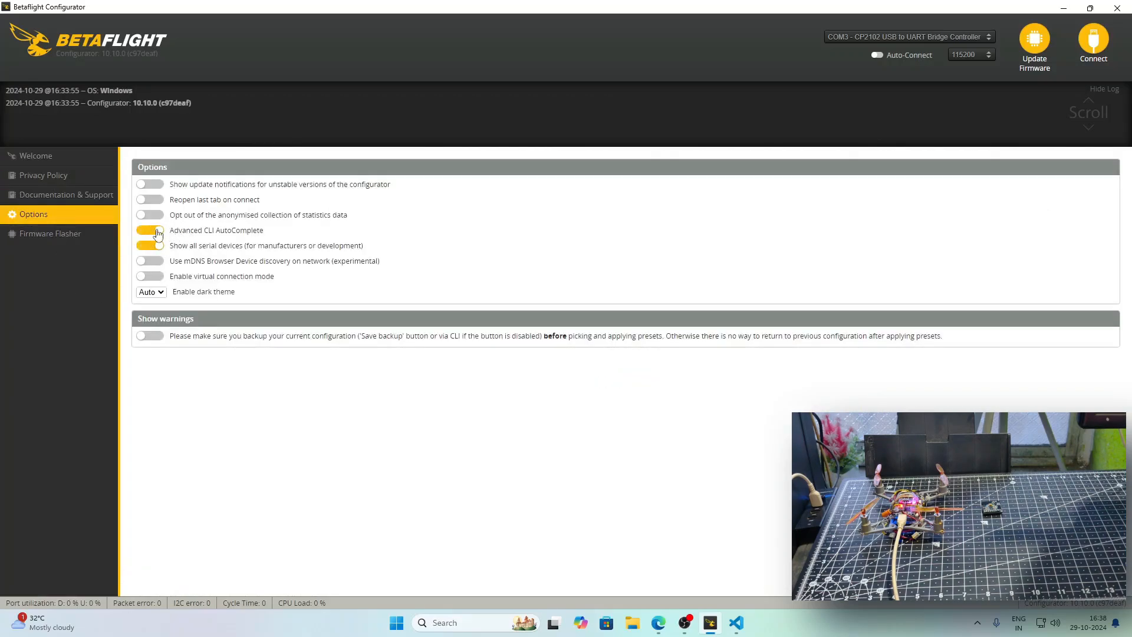
{"action": "left_click", "coordinate": [150, 230]}
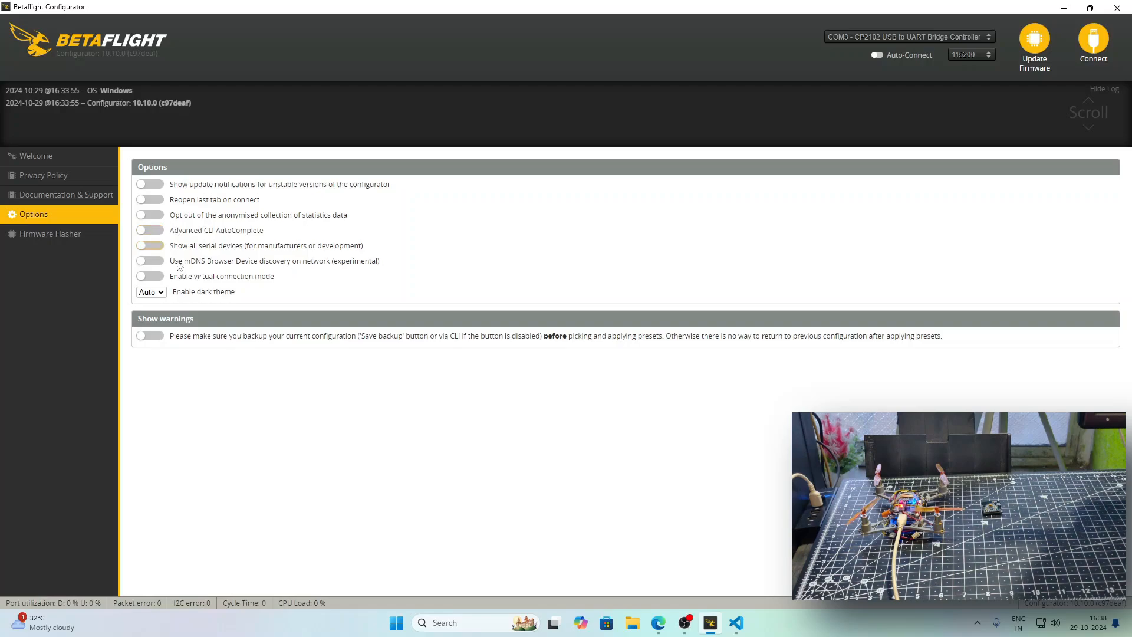
{"action": "left_click", "coordinate": [150, 245]}
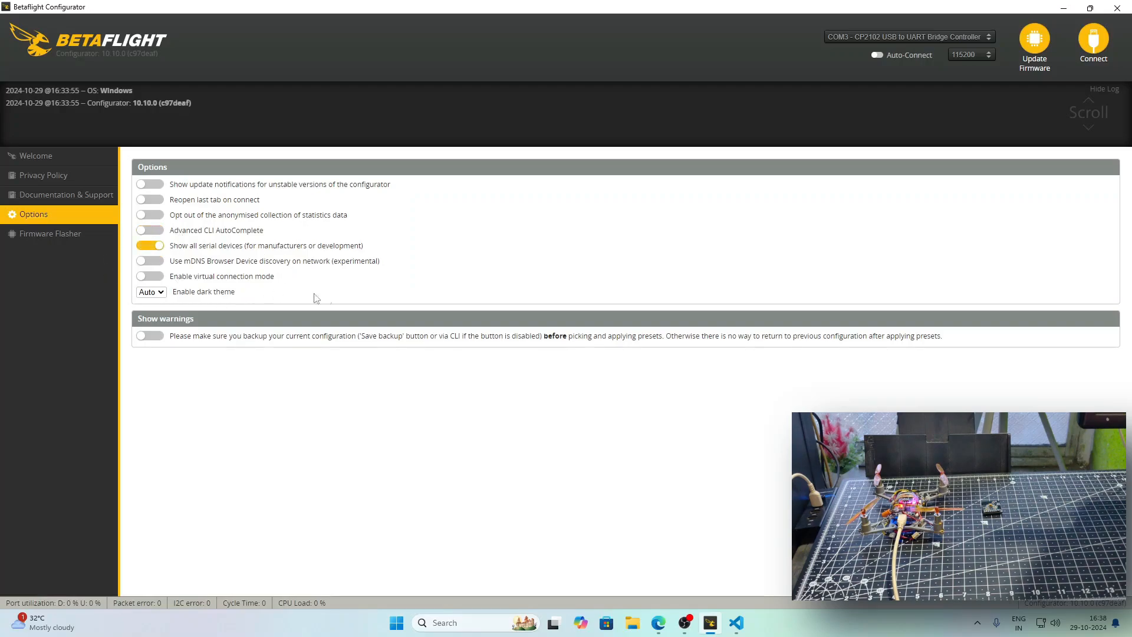
{"action": "left_click", "coordinate": [35, 155]}
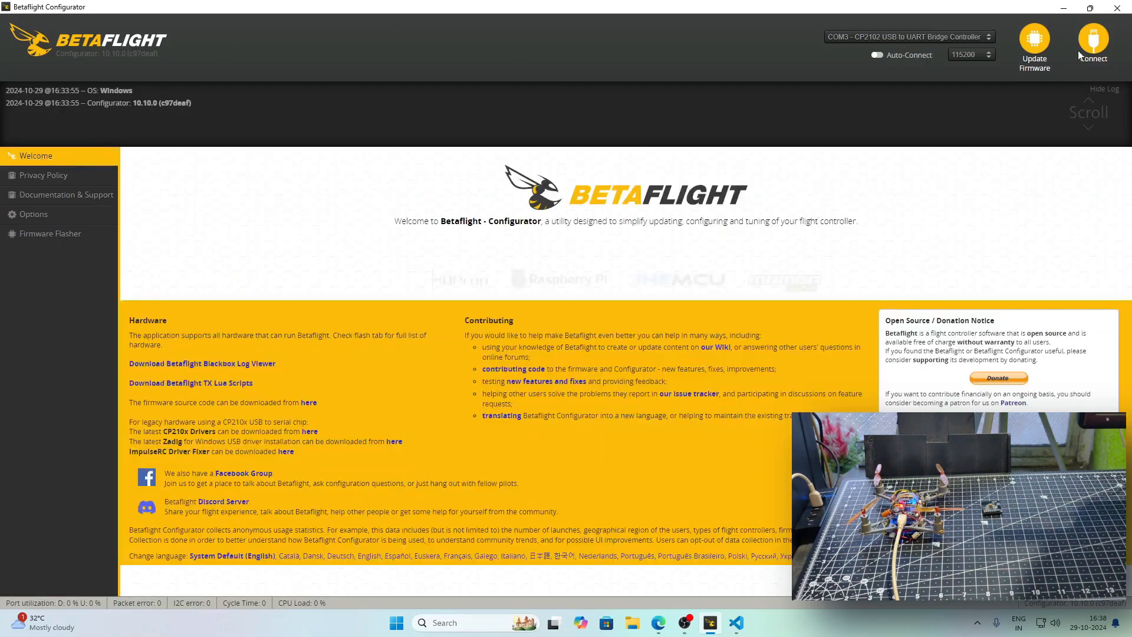
Connect to the ESP32 board, calibrate the accelerometer, and go to the Configuration page
{"action": "left_click", "coordinate": [1092, 43]}
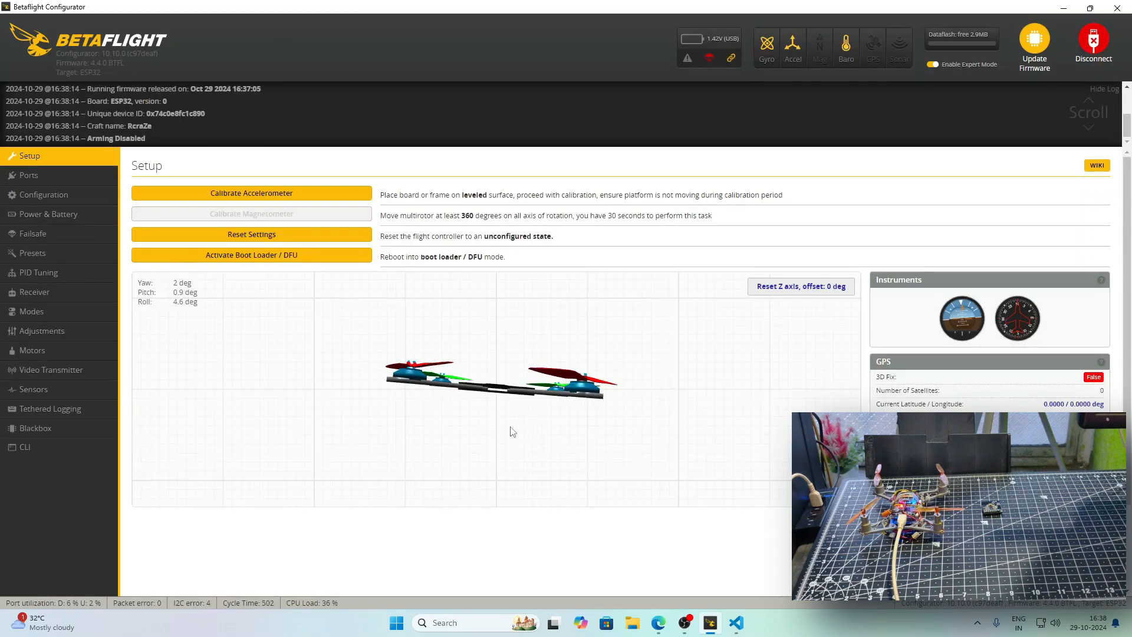
{"action": "mouse_move", "coordinate": [410, 483]}
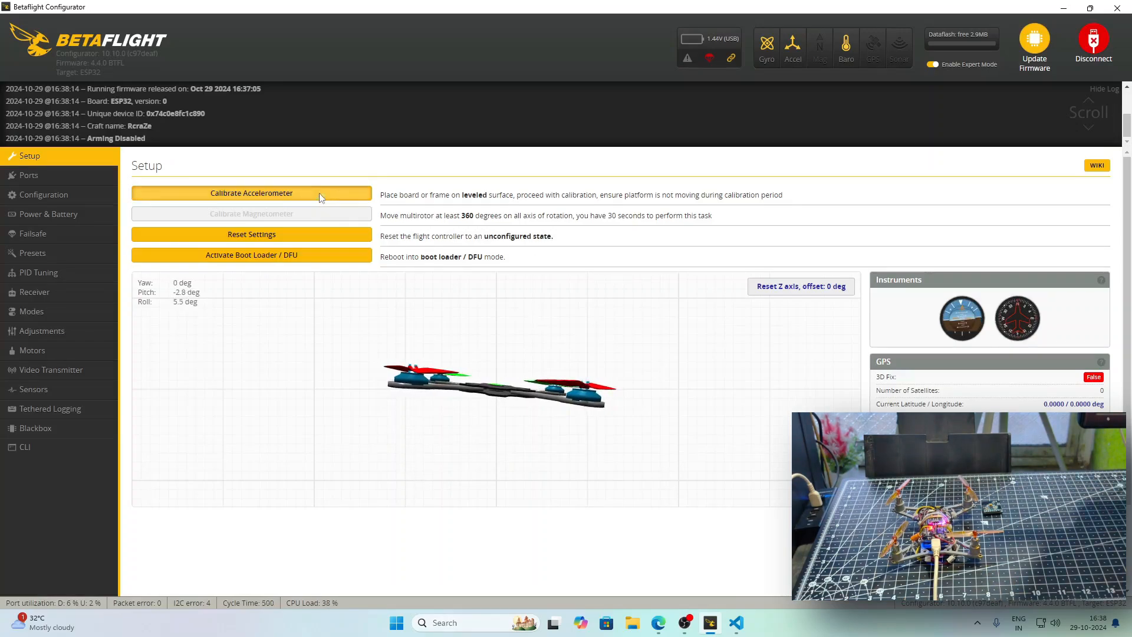
{"action": "left_click", "coordinate": [252, 192]}
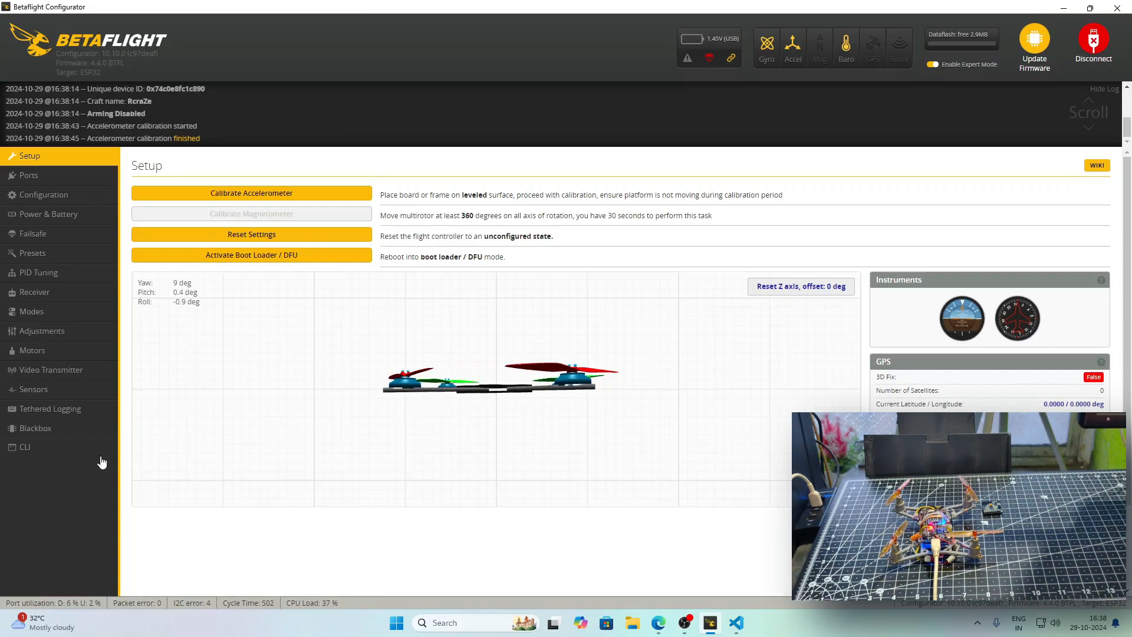
{"action": "mouse_move", "coordinate": [51, 408]}
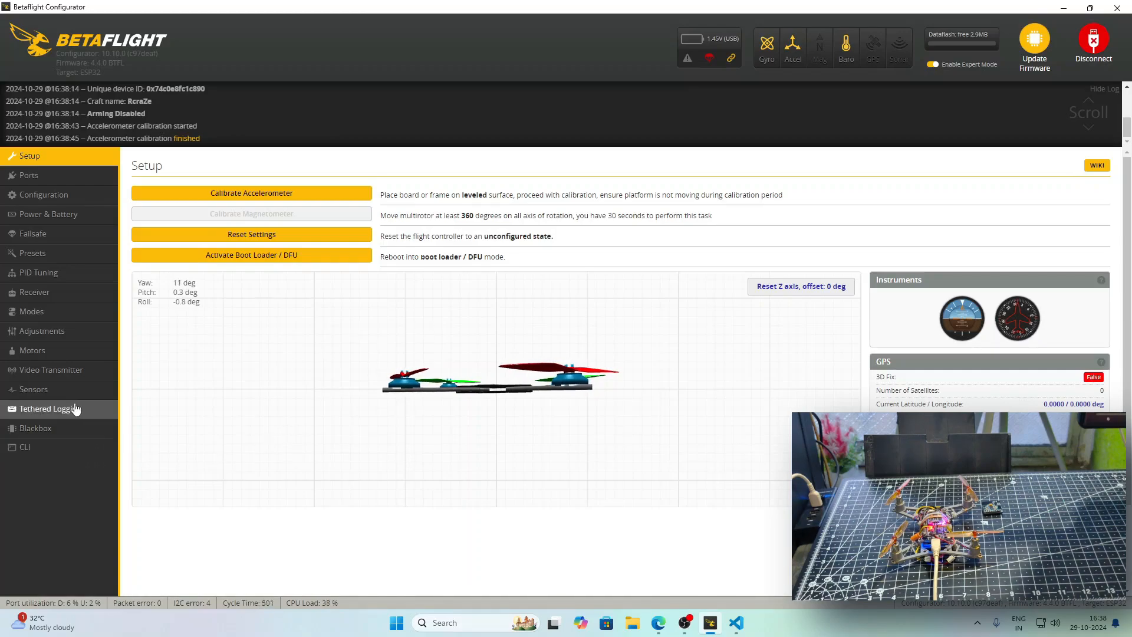
{"action": "left_click", "coordinate": [43, 195]}
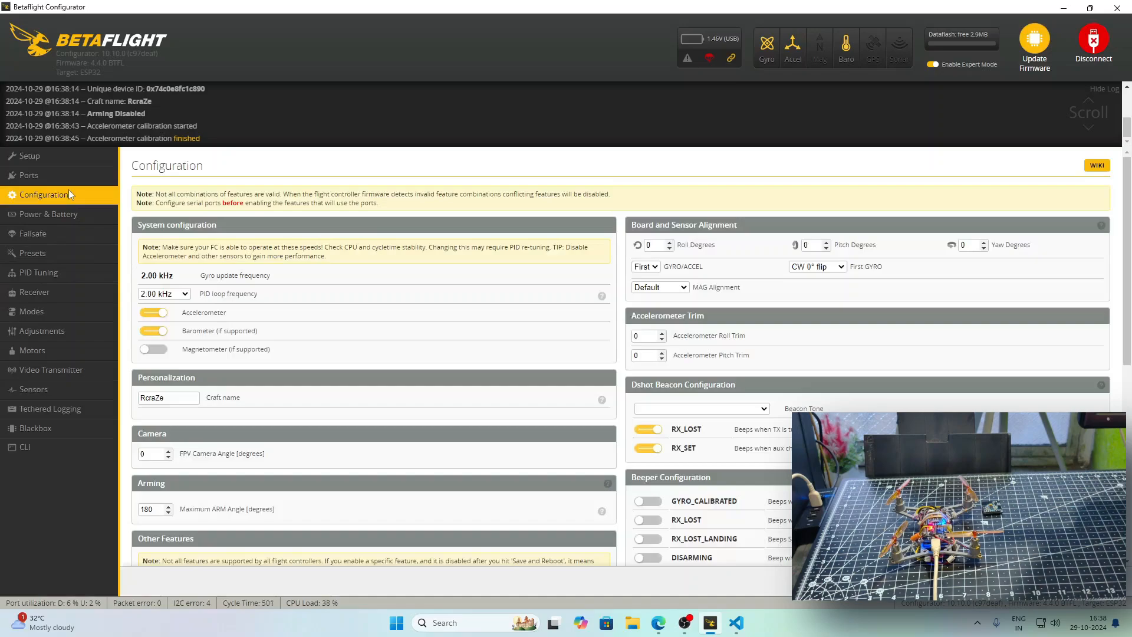
Review the PID loop frequency choices on Configuration and the Receiver settings
{"action": "left_click", "coordinate": [164, 293]}
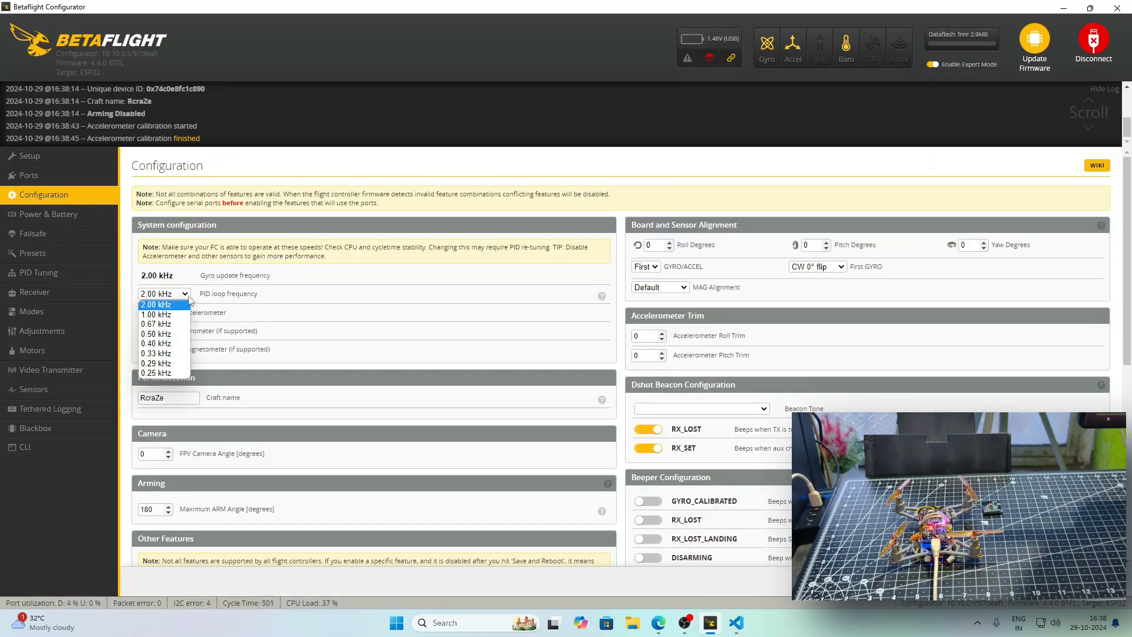
{"action": "scroll", "scroll_direction": "down", "scroll_amount": 3}
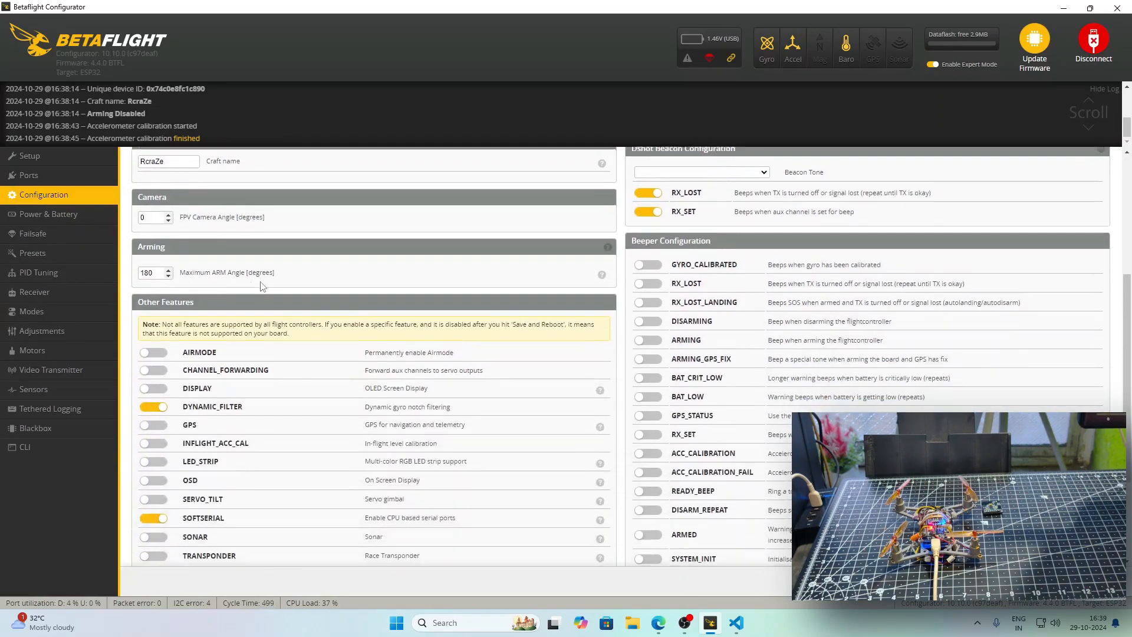
{"action": "scroll", "scroll_direction": "down", "scroll_amount": 3}
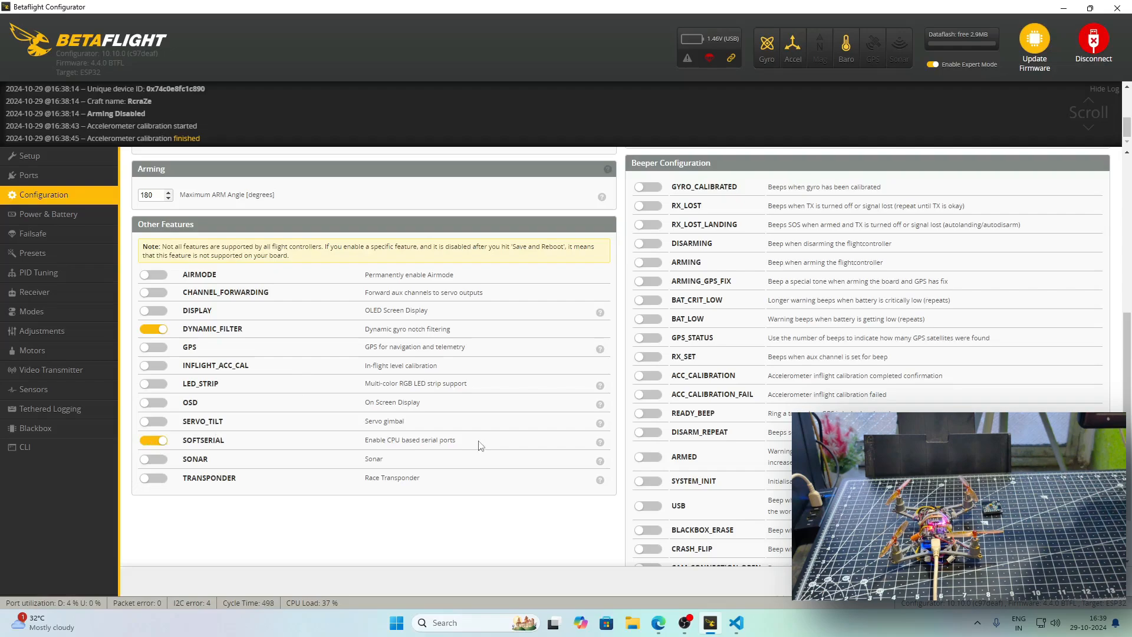
{"action": "mouse_move", "coordinate": [266, 329]}
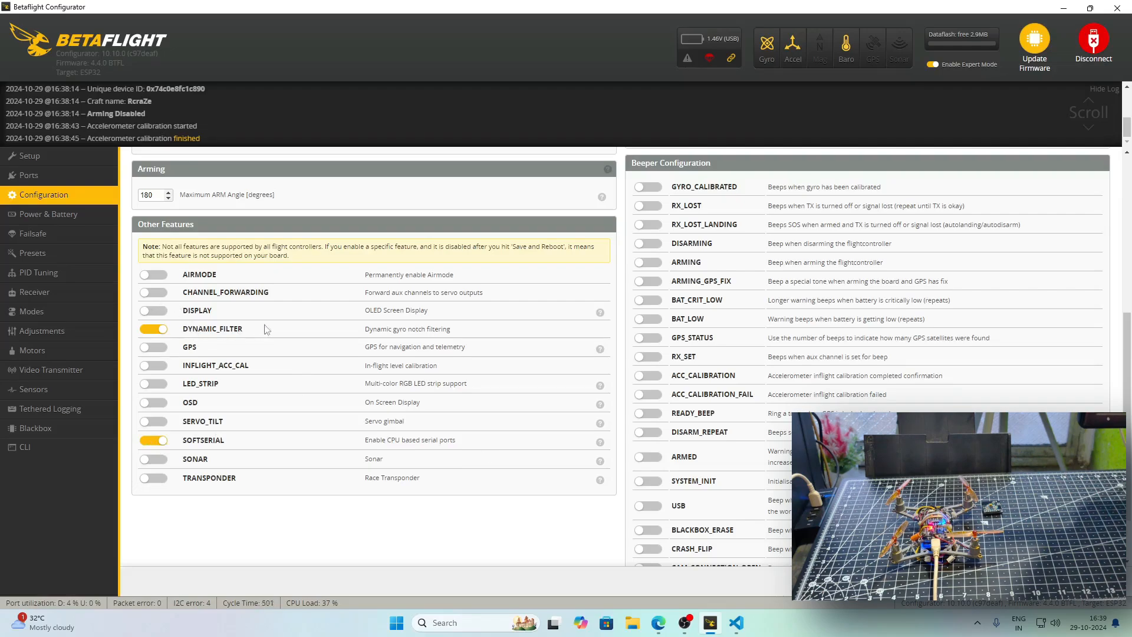
{"action": "mouse_move", "coordinate": [289, 242]}
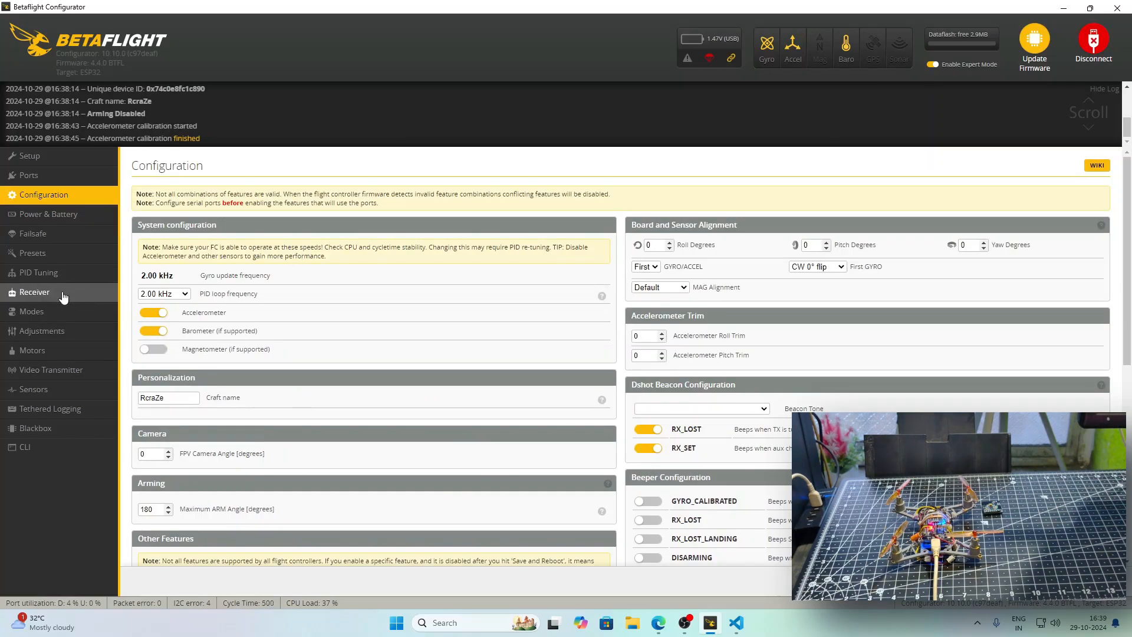
{"action": "left_click", "coordinate": [35, 291]}
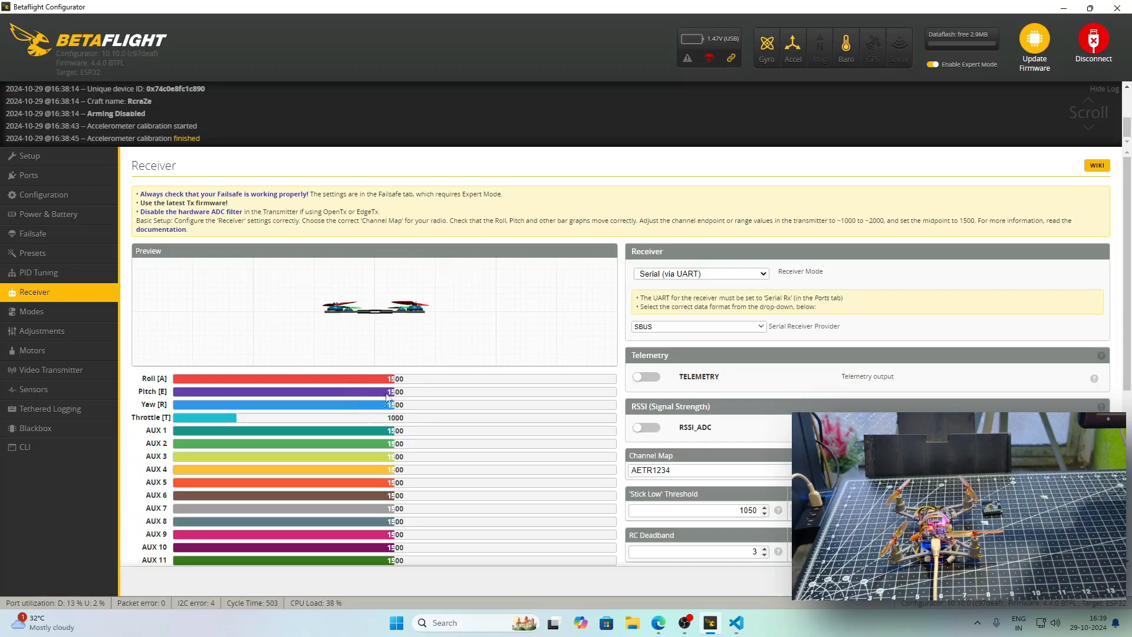
{"action": "mouse_move", "coordinate": [460, 367]}
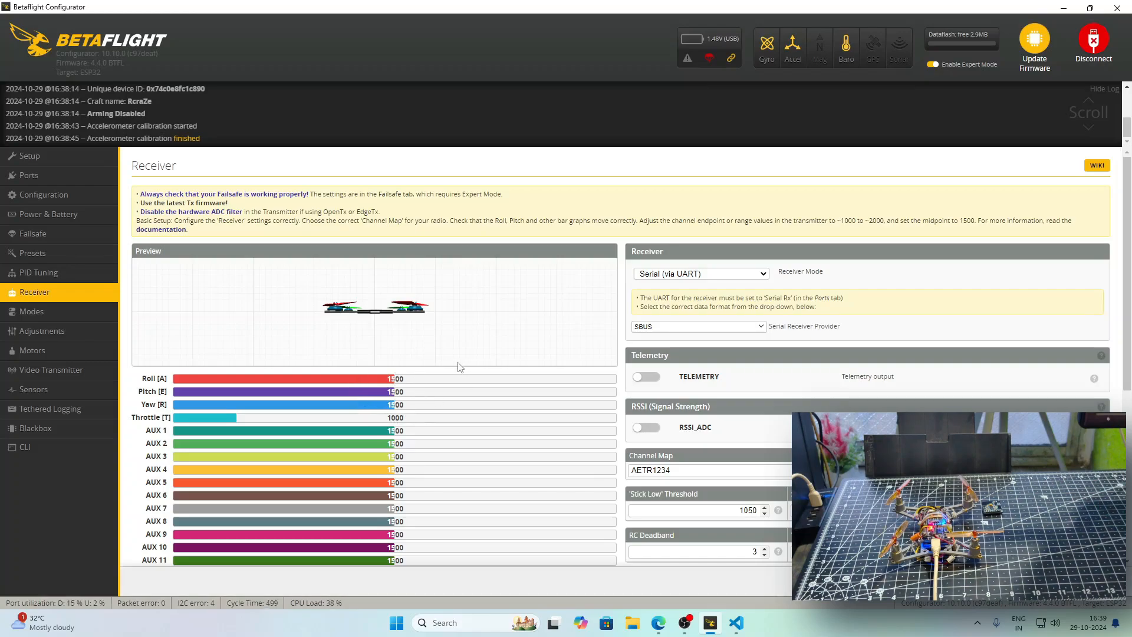
{"action": "mouse_move", "coordinate": [31, 312]}
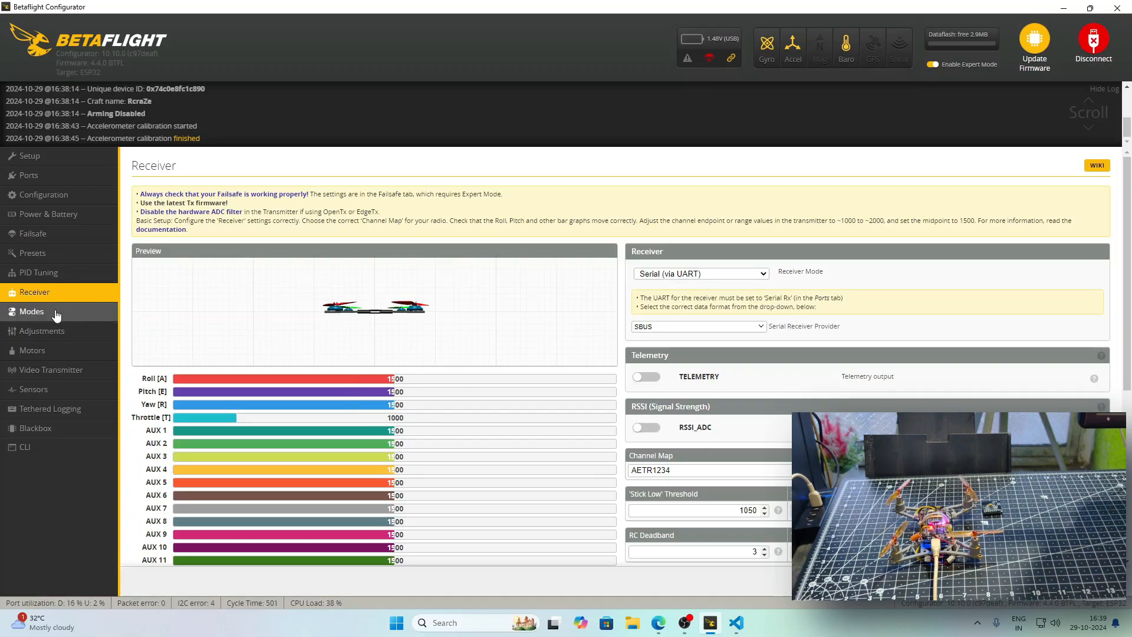
Step through Modes and Adjustments to the Motors page with Quad X mixer and brushed protocol
{"action": "left_click", "coordinate": [31, 311]}
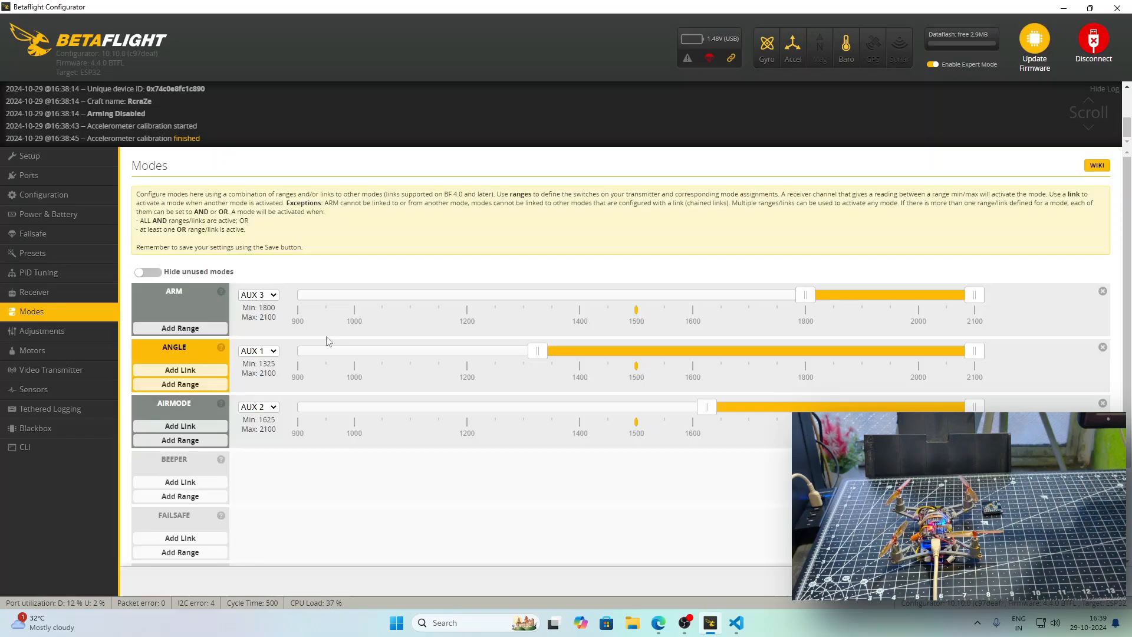
{"action": "left_click", "coordinate": [42, 330]}
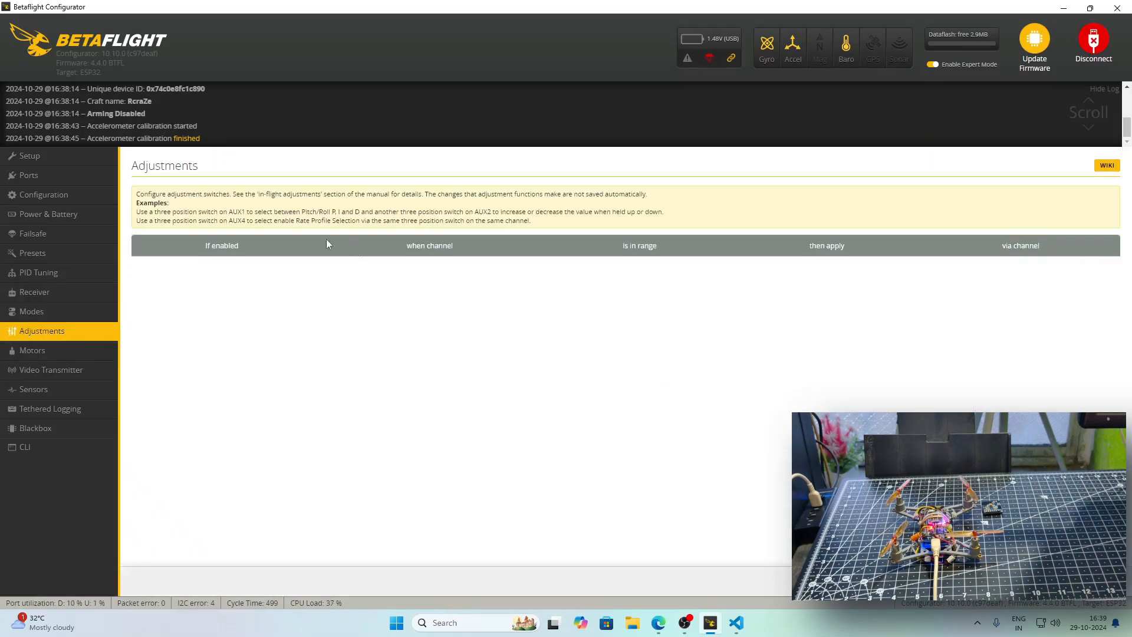
{"action": "left_click", "coordinate": [32, 350]}
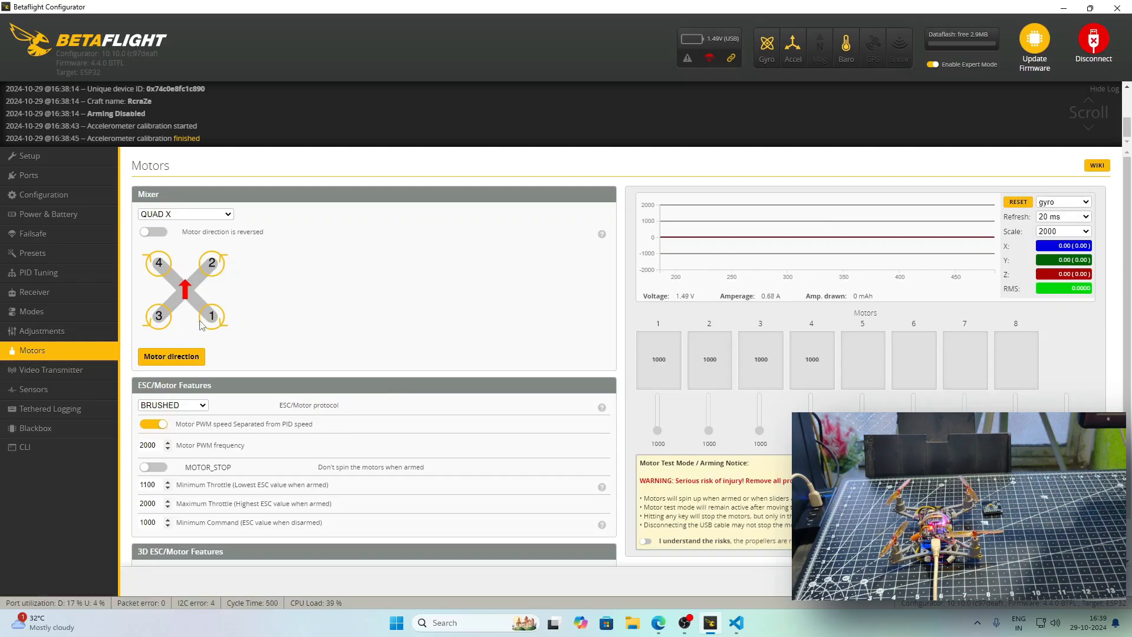
View live gyro and altitude sensor graphs, then leave Blackbox logging device at No Logging
{"action": "left_click", "coordinate": [33, 389]}
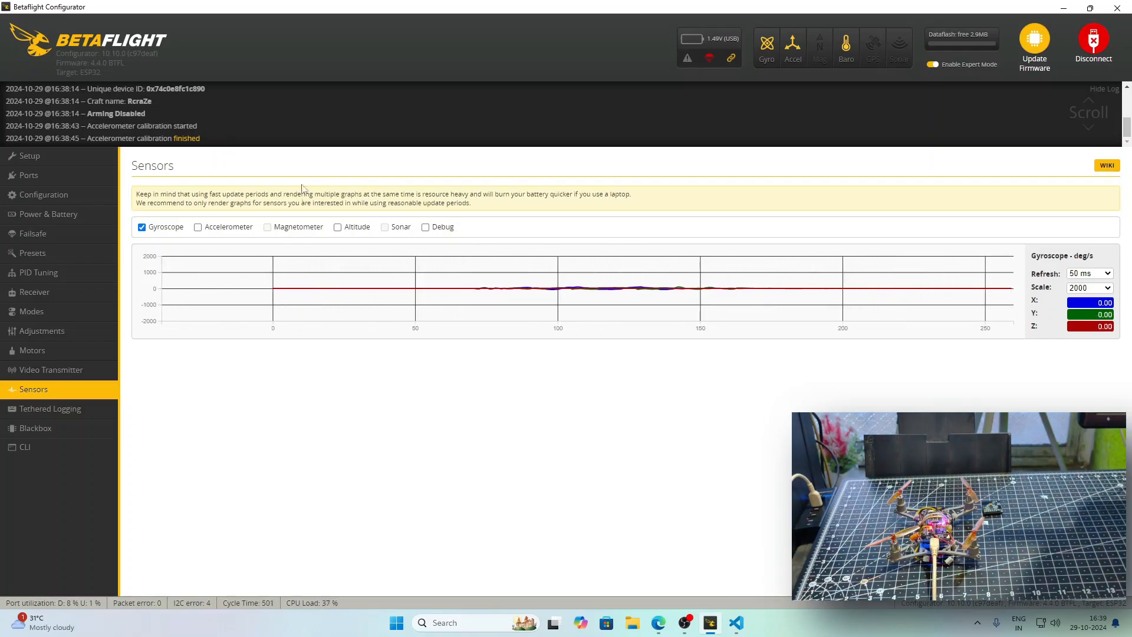
{"action": "left_click", "coordinate": [337, 226]}
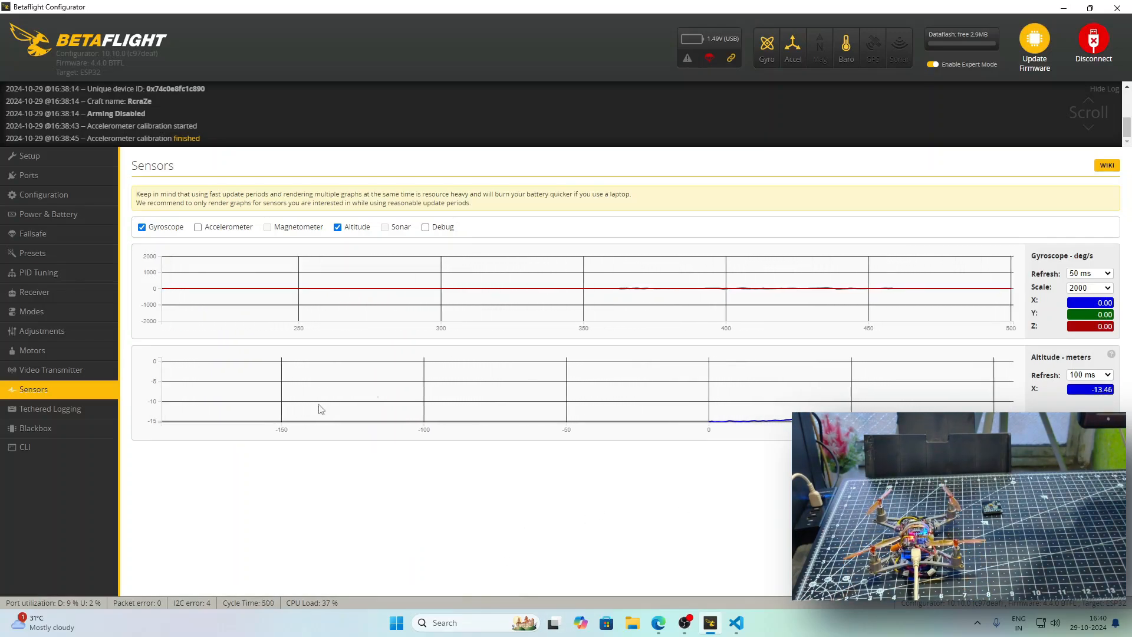
{"action": "left_click", "coordinate": [36, 427]}
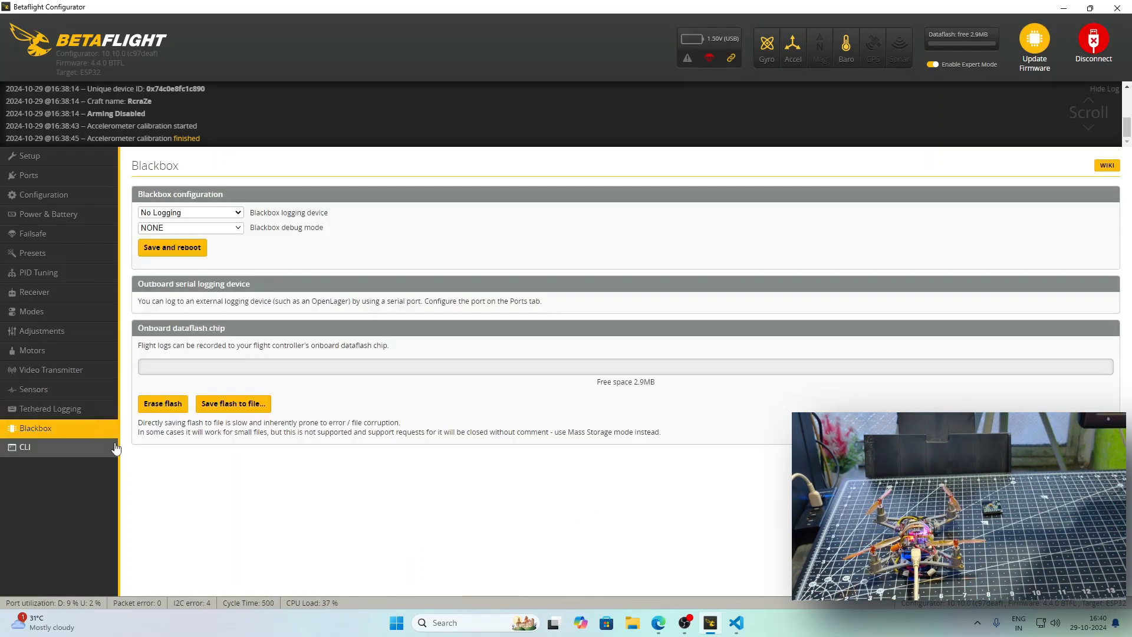
{"action": "left_click", "coordinate": [190, 213]}
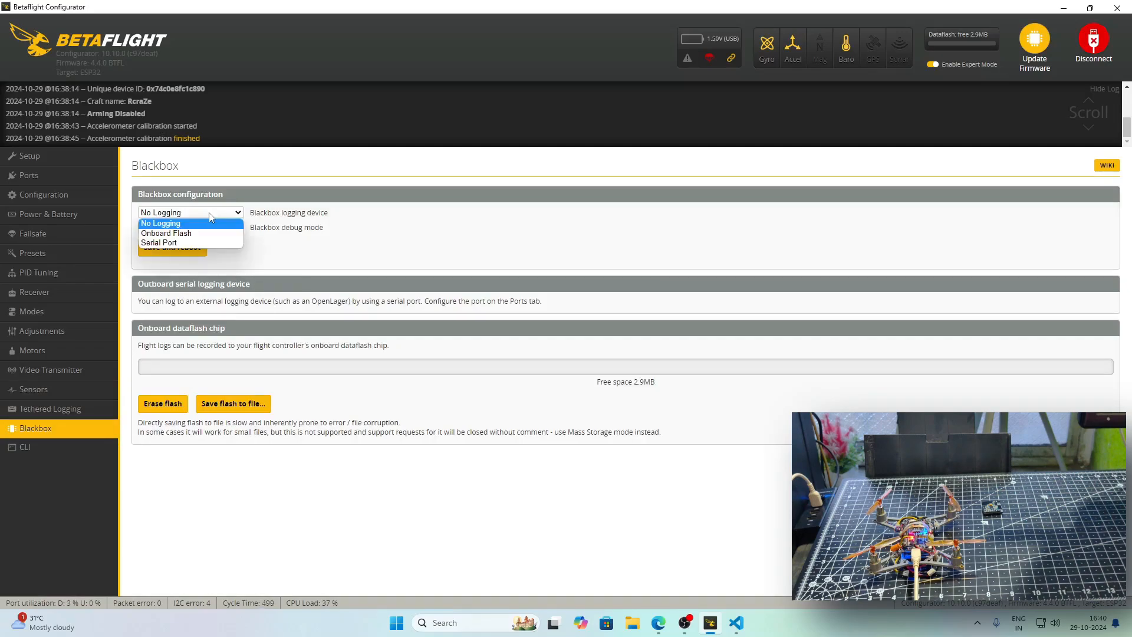
{"action": "left_click", "coordinate": [189, 226]}
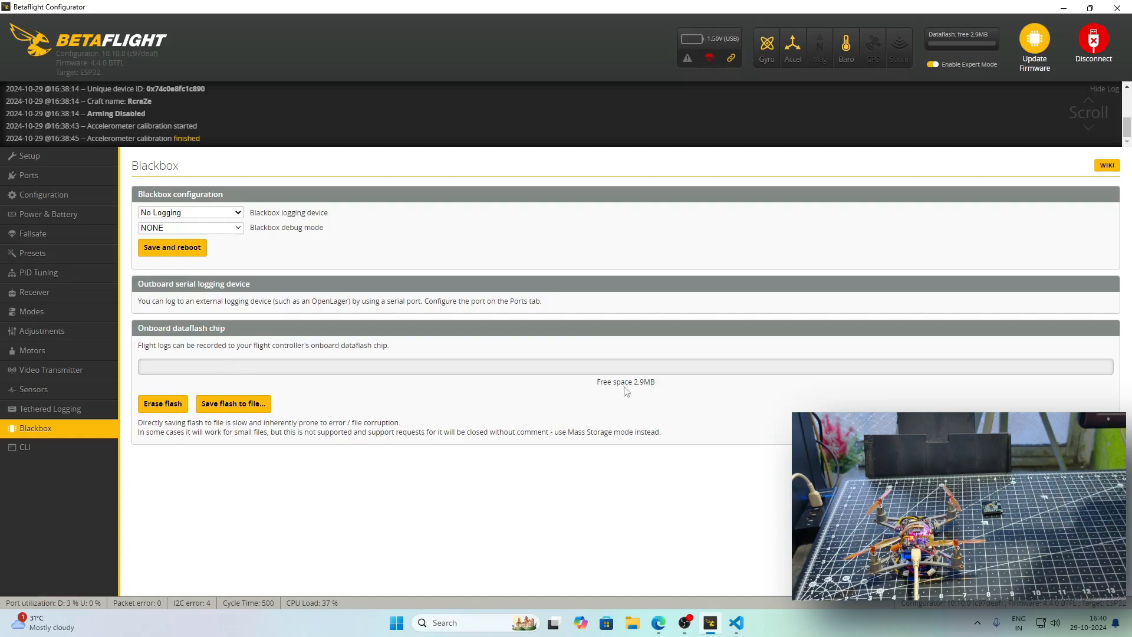
List the current pin assignments with 'get pin' in the CLI
{"action": "left_click", "coordinate": [24, 446]}
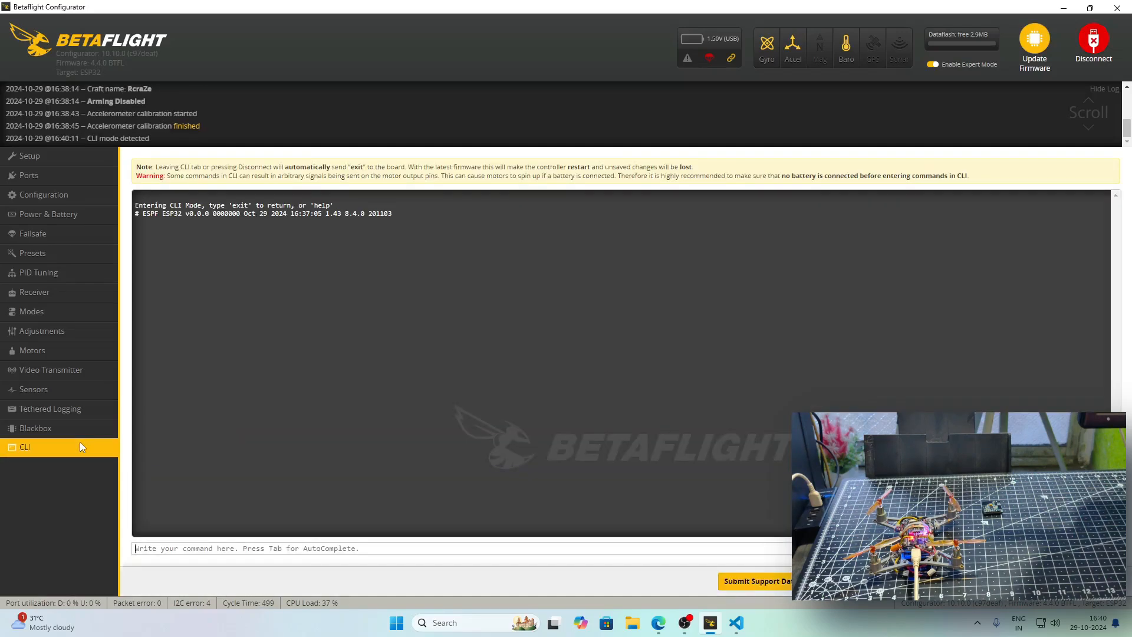
{"action": "type", "text": "ge"}
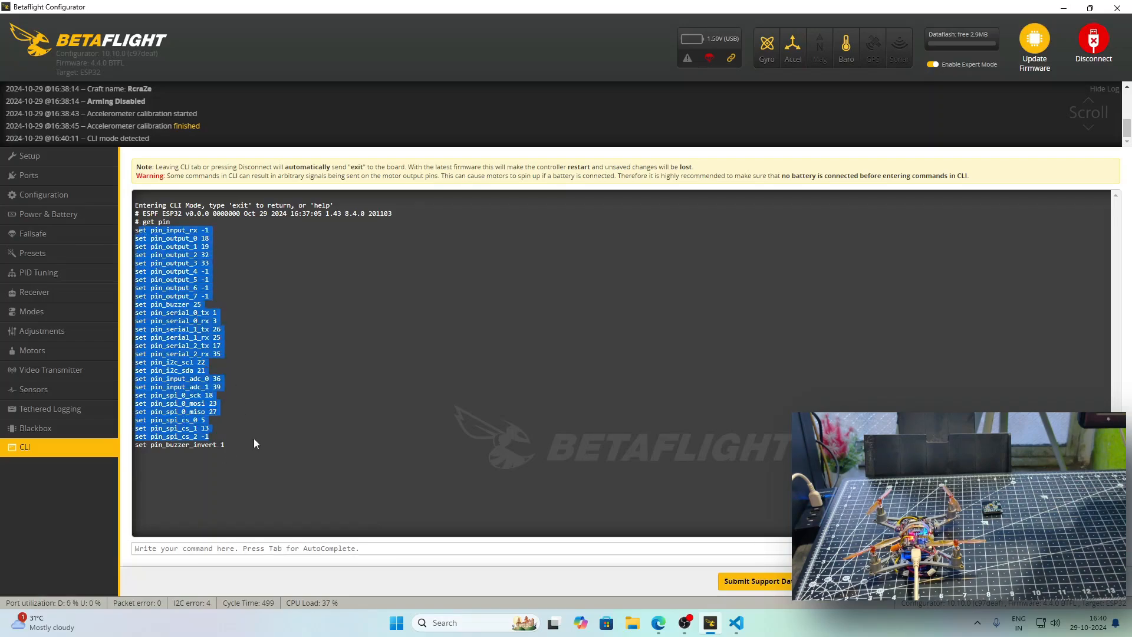
{"action": "left_click", "coordinate": [159, 476]}
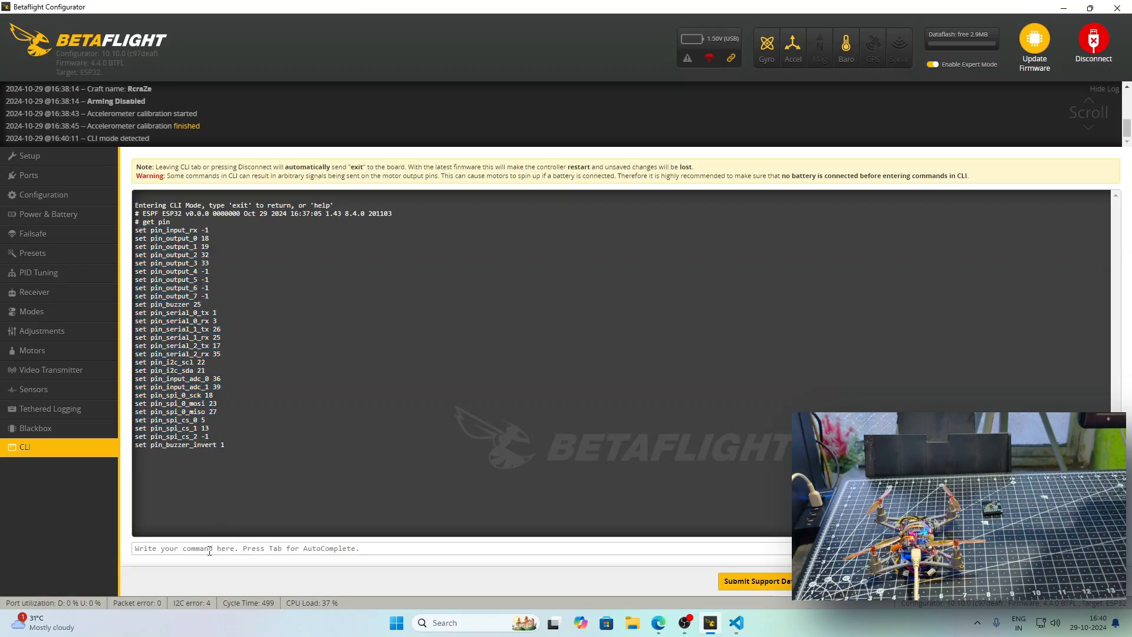
Set pin_output_0 to 18, save, and reboot the board
{"action": "type", "text": "set"}
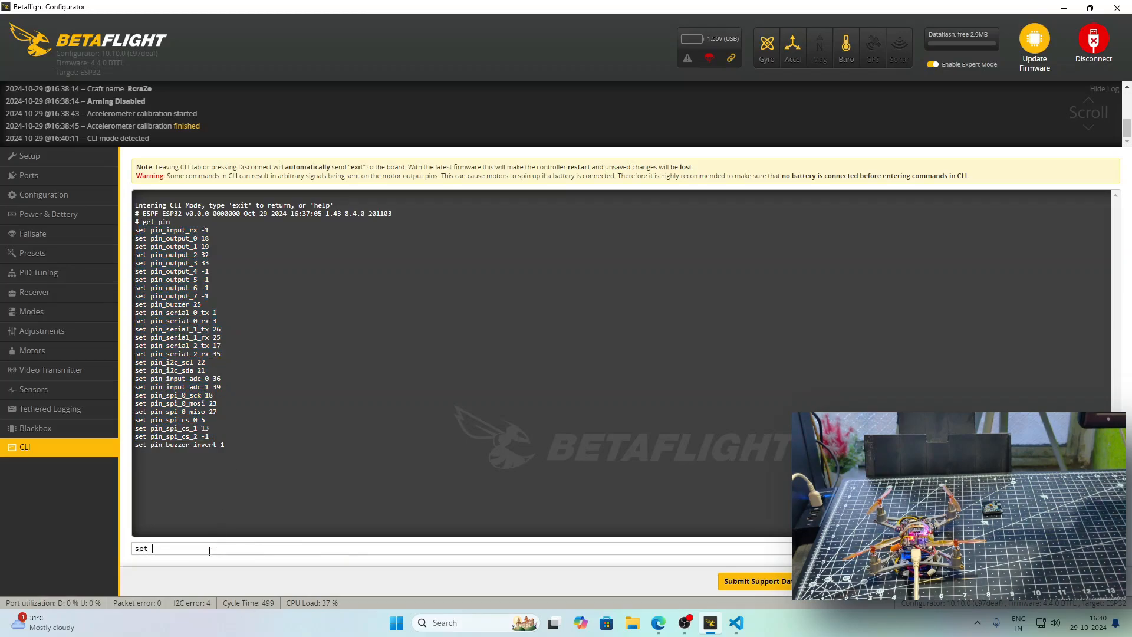
{"action": "type", "text": "pin_"}
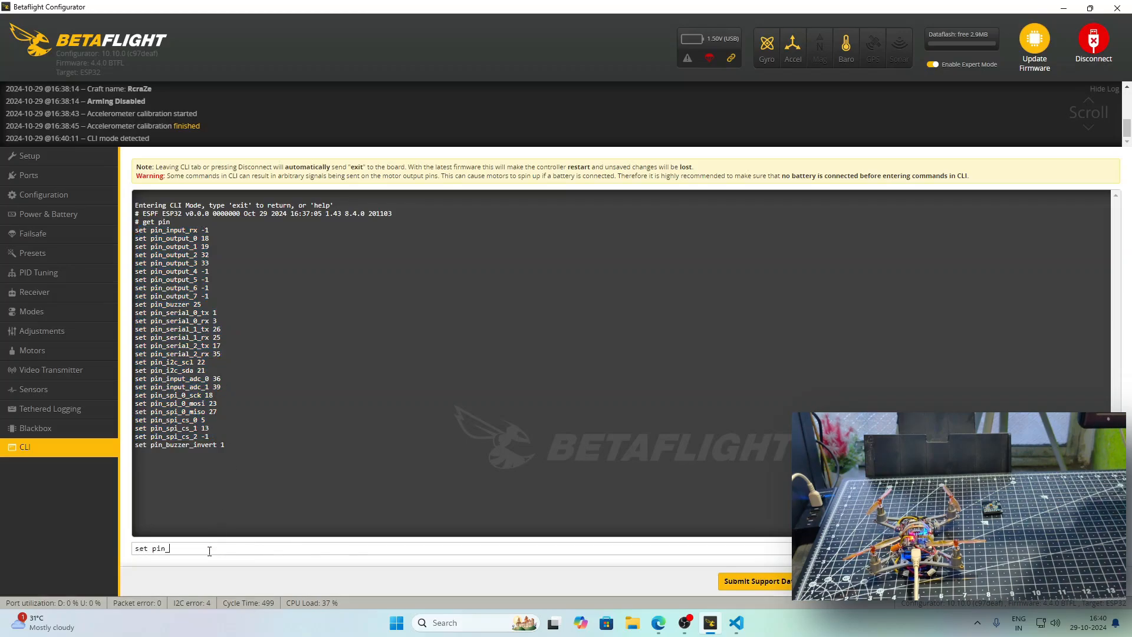
{"action": "type", "text": "output"}
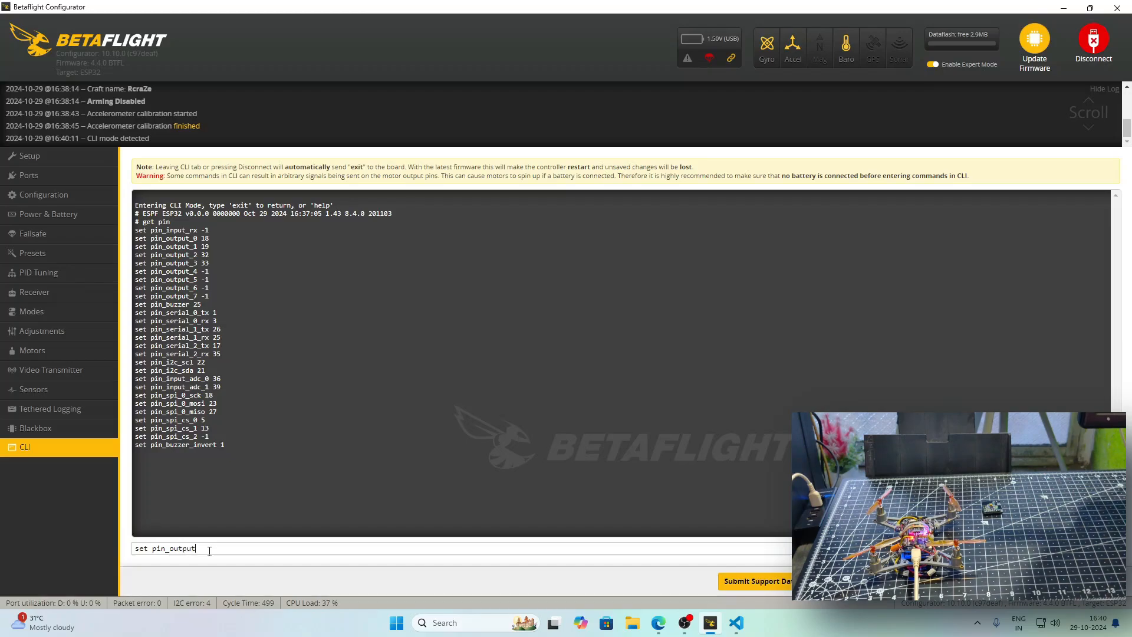
{"action": "type", "text": "_0 1"}
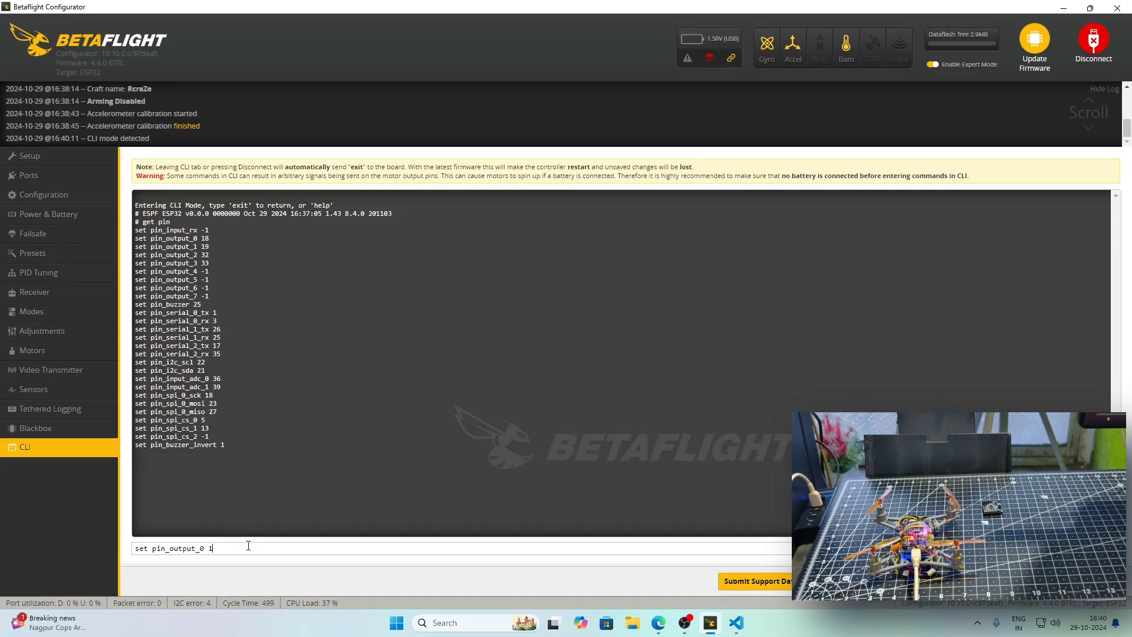
{"action": "type", "text": "8"}
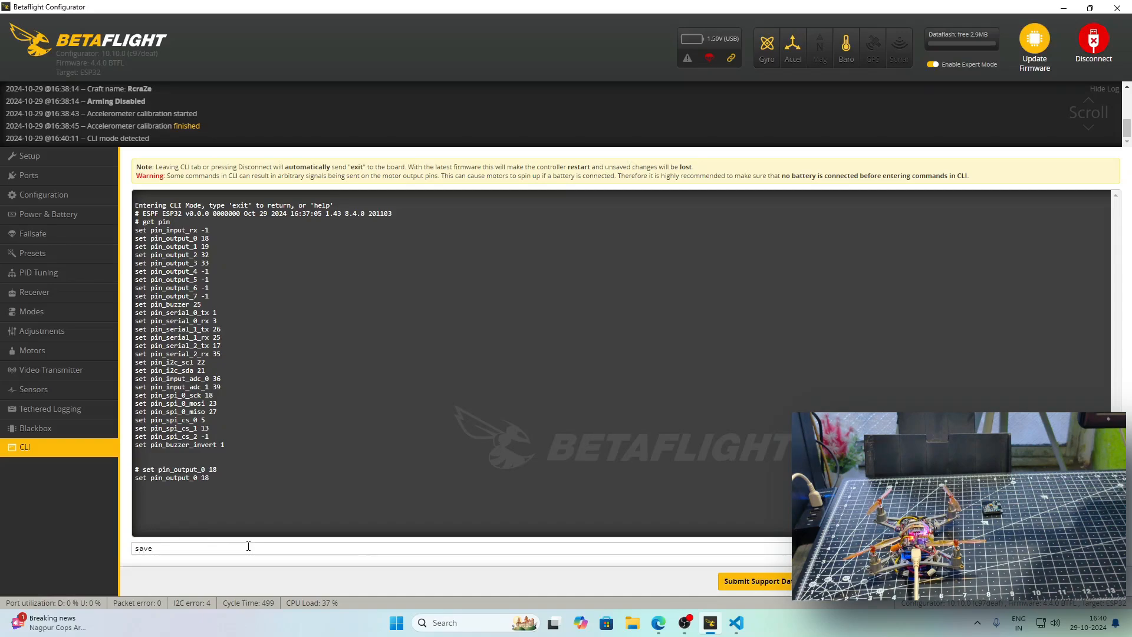
{"action": "type", "text": "reboot"}
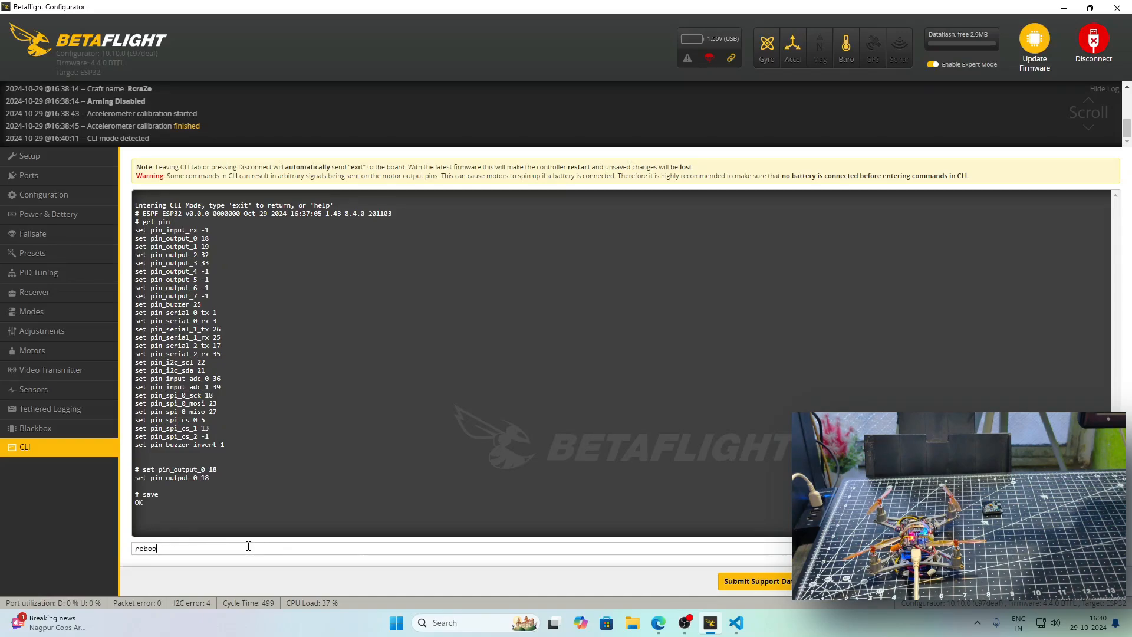
{"action": "key", "text": "Enter"}
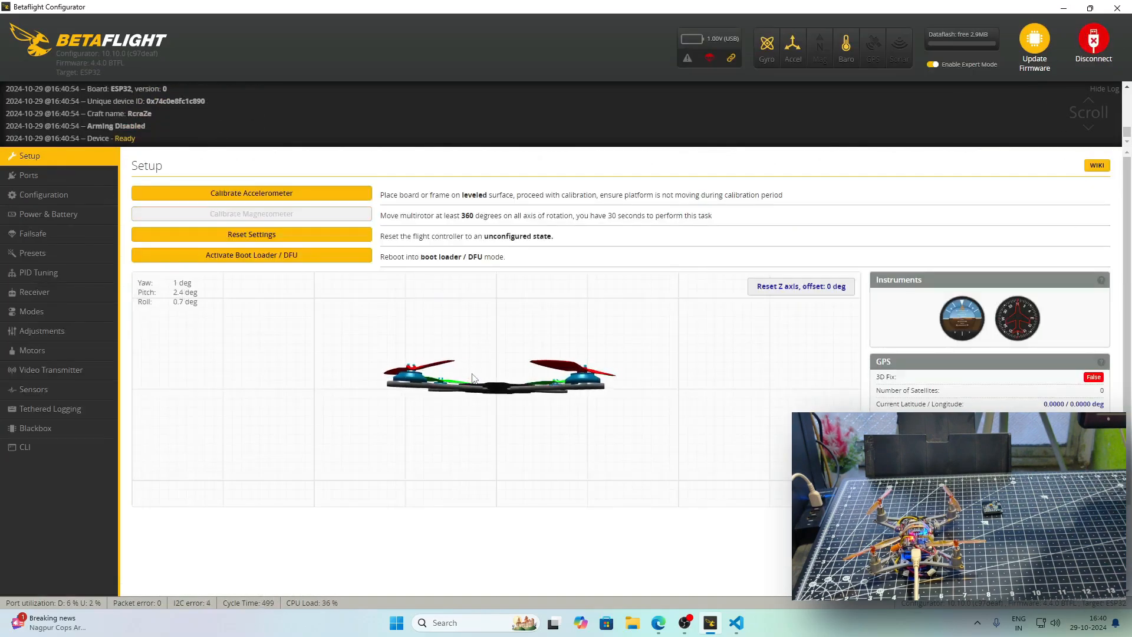
{"action": "mouse_move", "coordinate": [94, 320]}
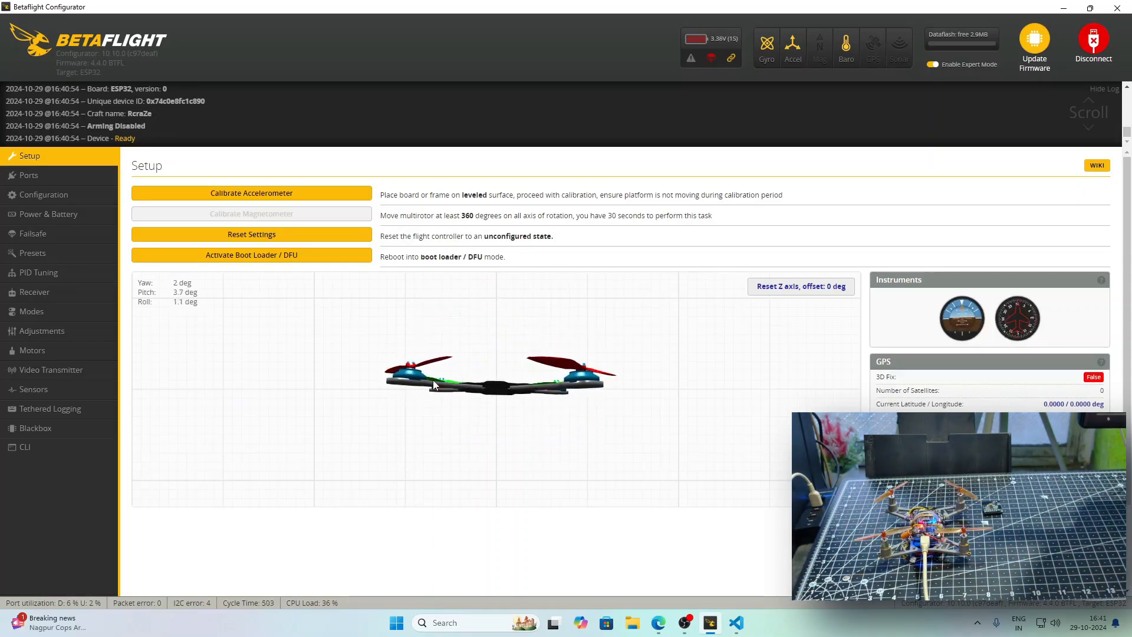
{"action": "mouse_move", "coordinate": [234, 398]}
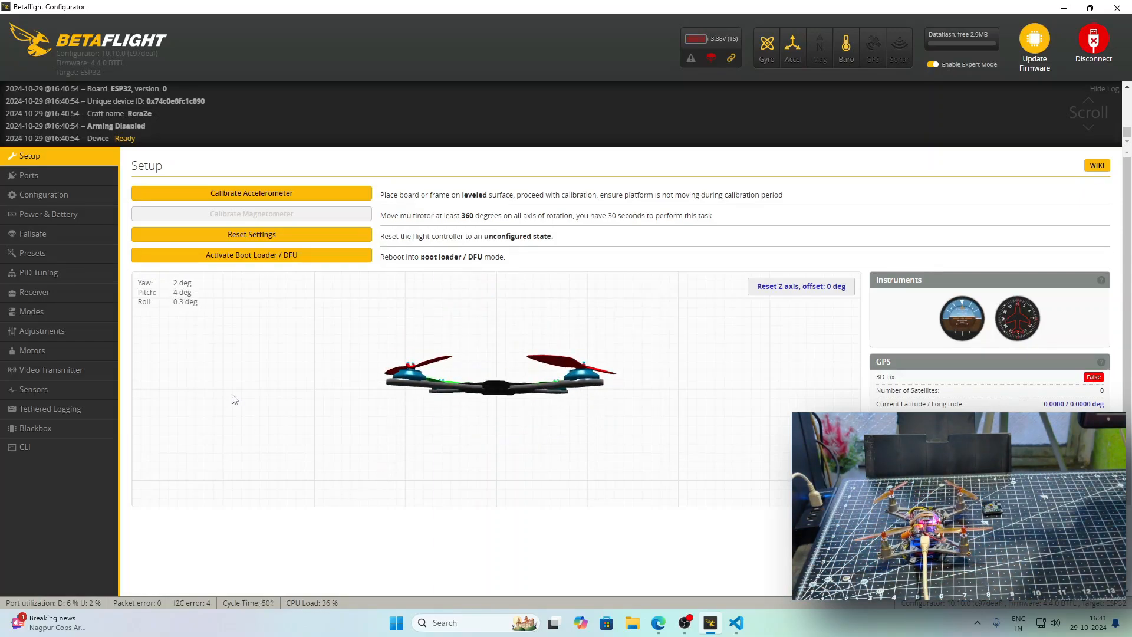
Spin all four motors to about 1096 in test mode, bring them back to idle, and return to Setup
{"action": "left_click", "coordinate": [32, 350]}
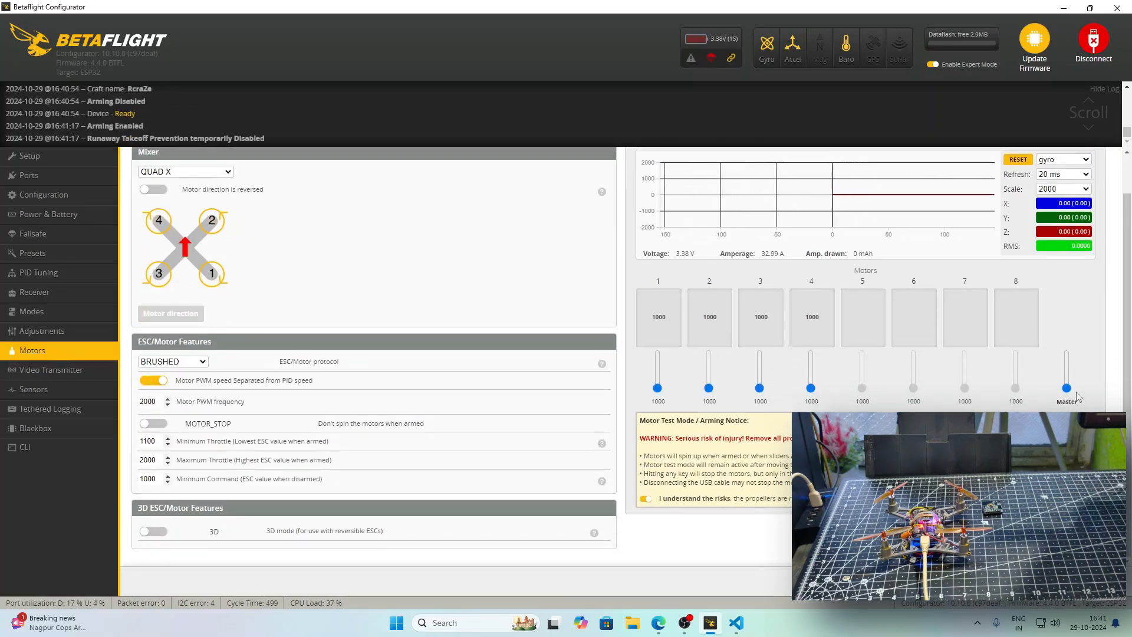
{"action": "left_click_drag", "start_coordinate": [1067, 381], "coordinate": [1066, 375]}
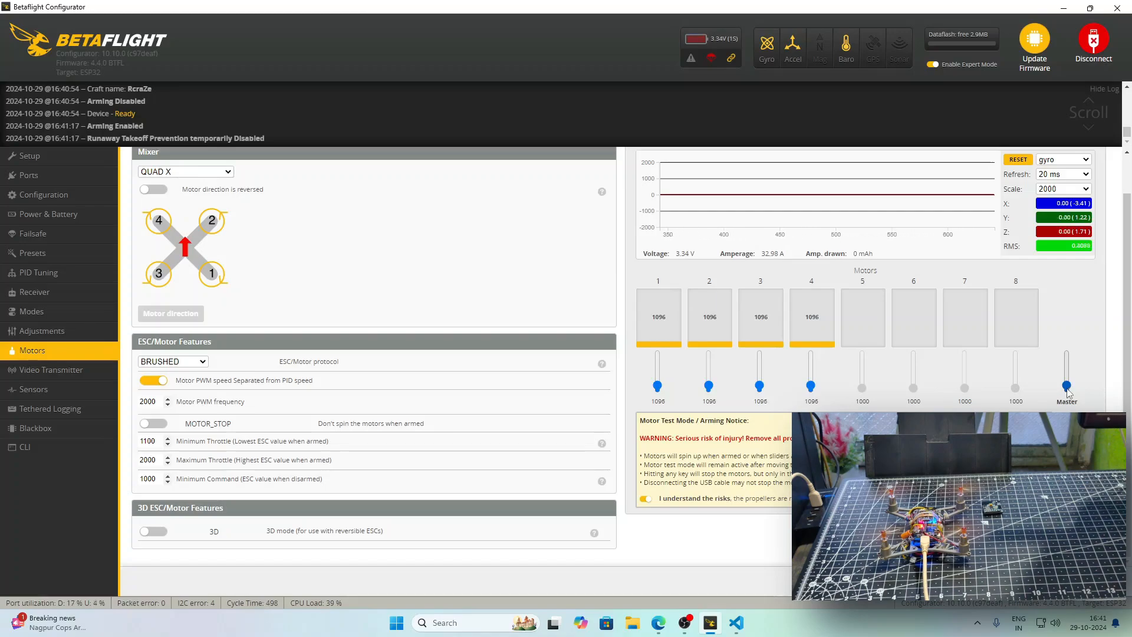
{"action": "left_click_drag", "start_coordinate": [759, 378], "coordinate": [759, 376]}
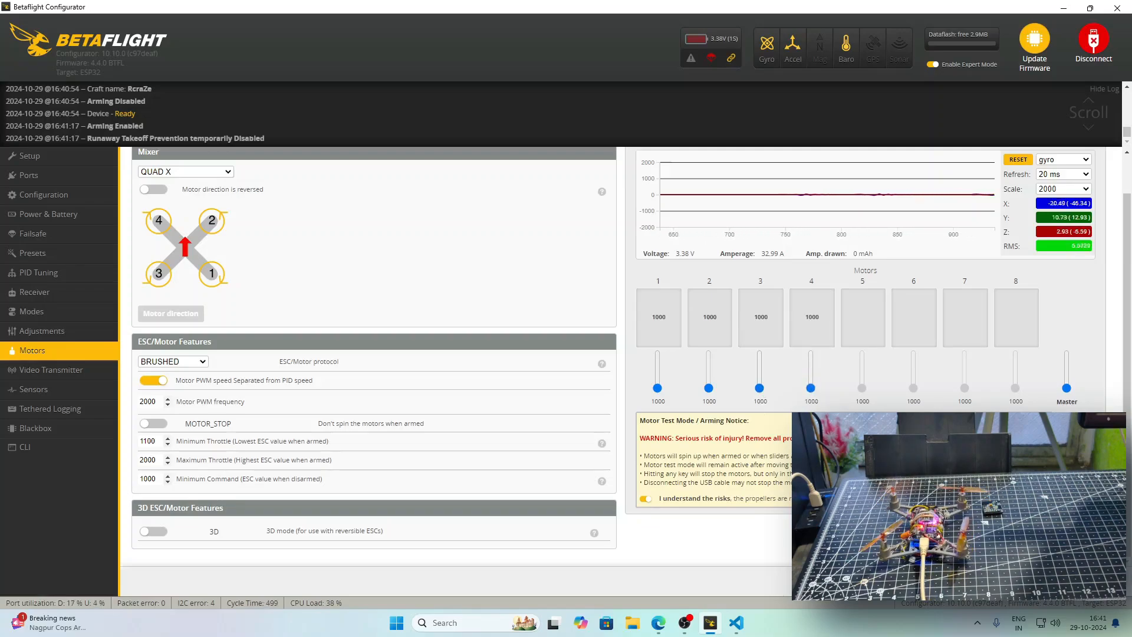
{"action": "left_click_drag", "start_coordinate": [709, 379], "coordinate": [709, 369]}
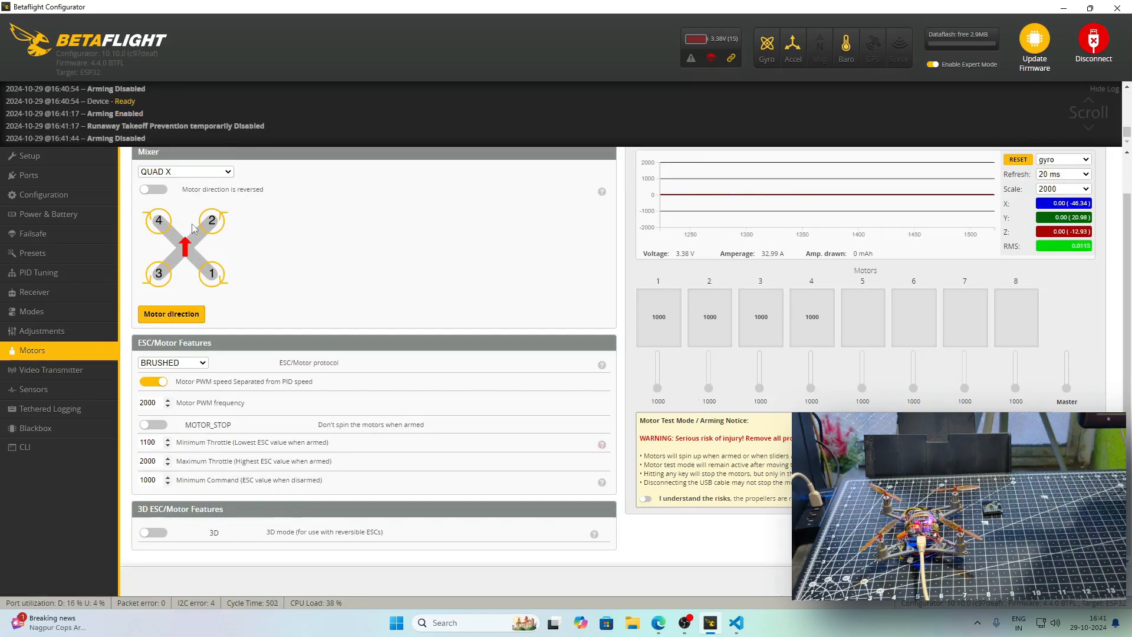
{"action": "left_click", "coordinate": [28, 156]}
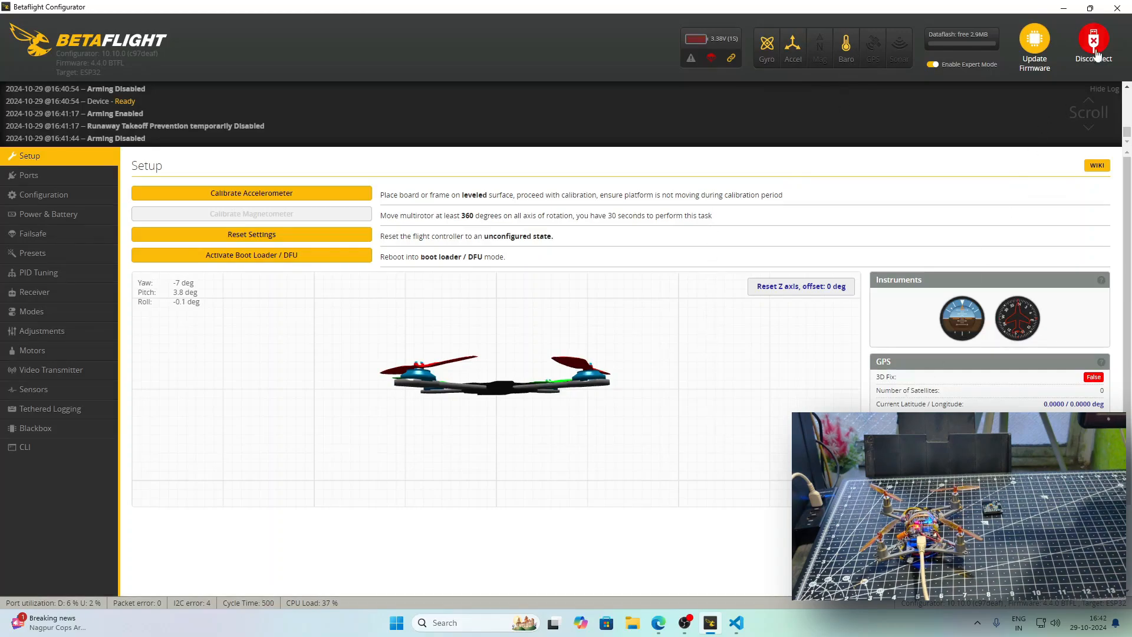
Disconnect from the flight controller so the serial port closes and the welcome page shows
{"action": "left_click", "coordinate": [1092, 43]}
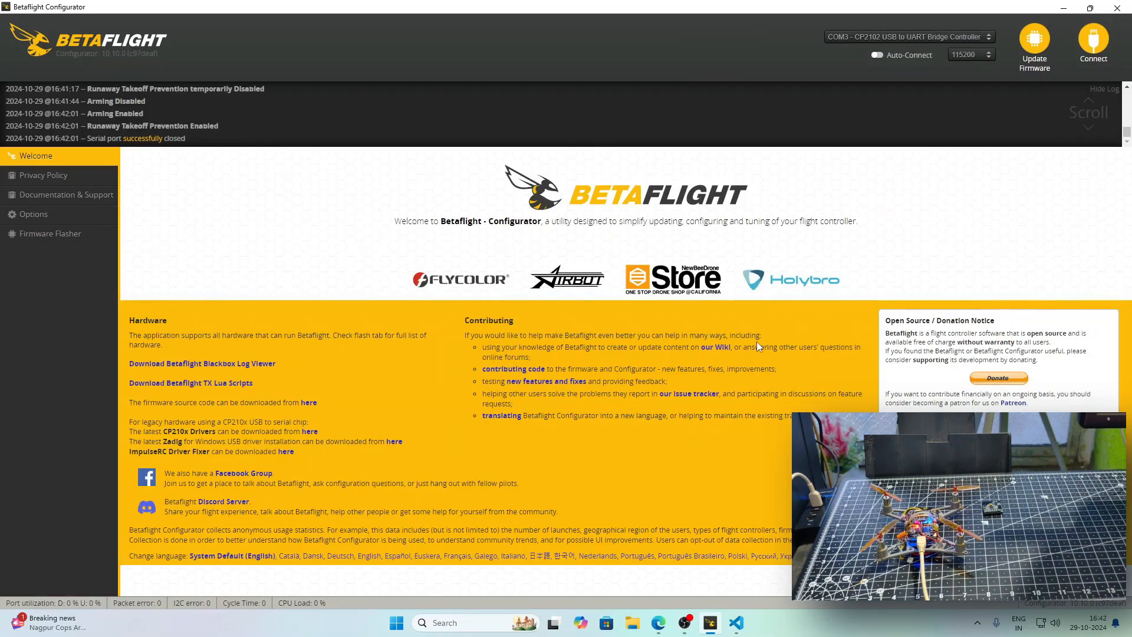
{"action": "mouse_move", "coordinate": [956, 205]}
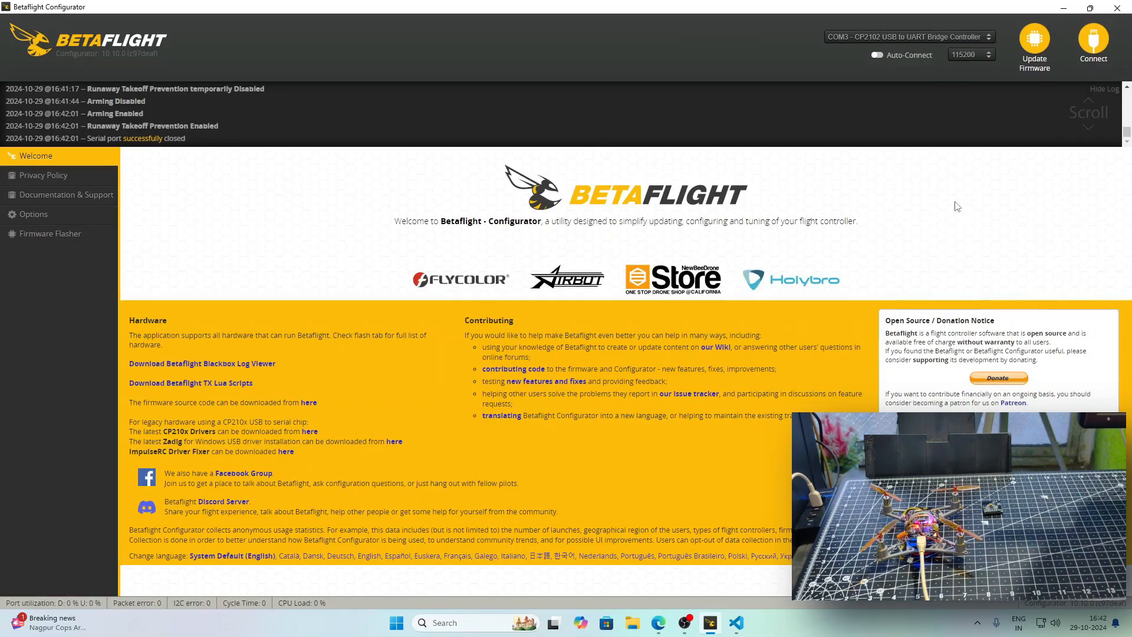